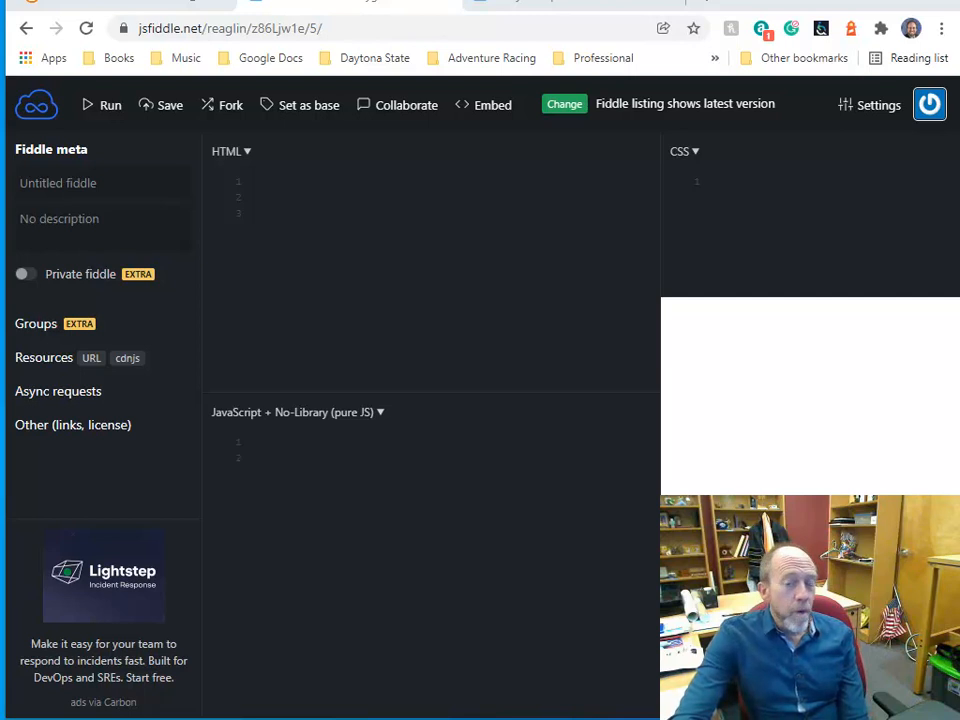
mouse_move(772, 204)
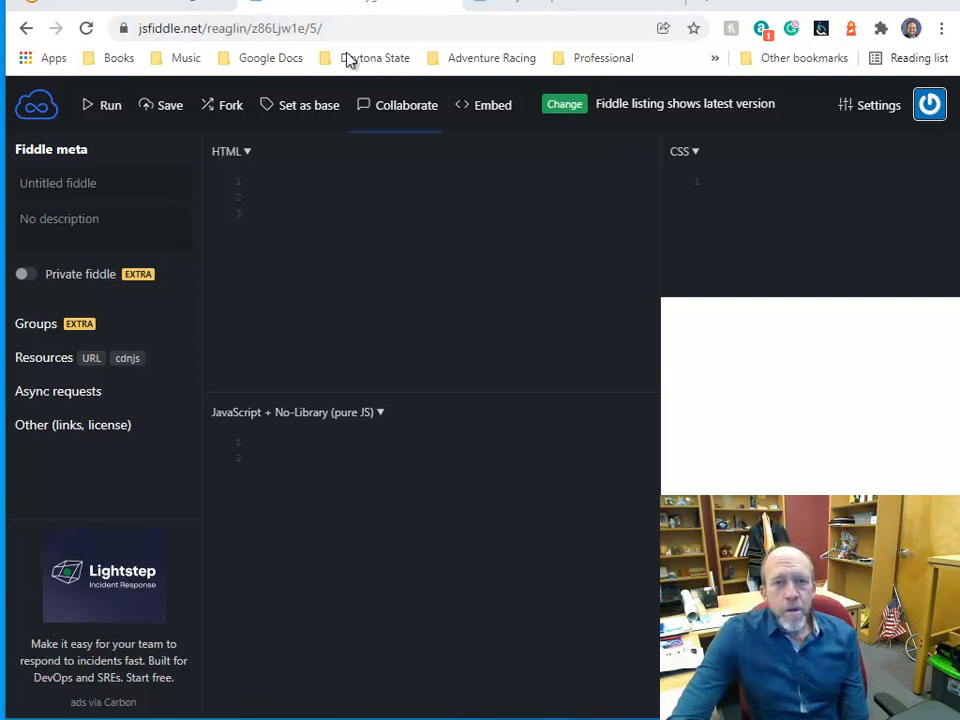
- Start editing the fiddle's web address in the browser address bar
click(230, 28)
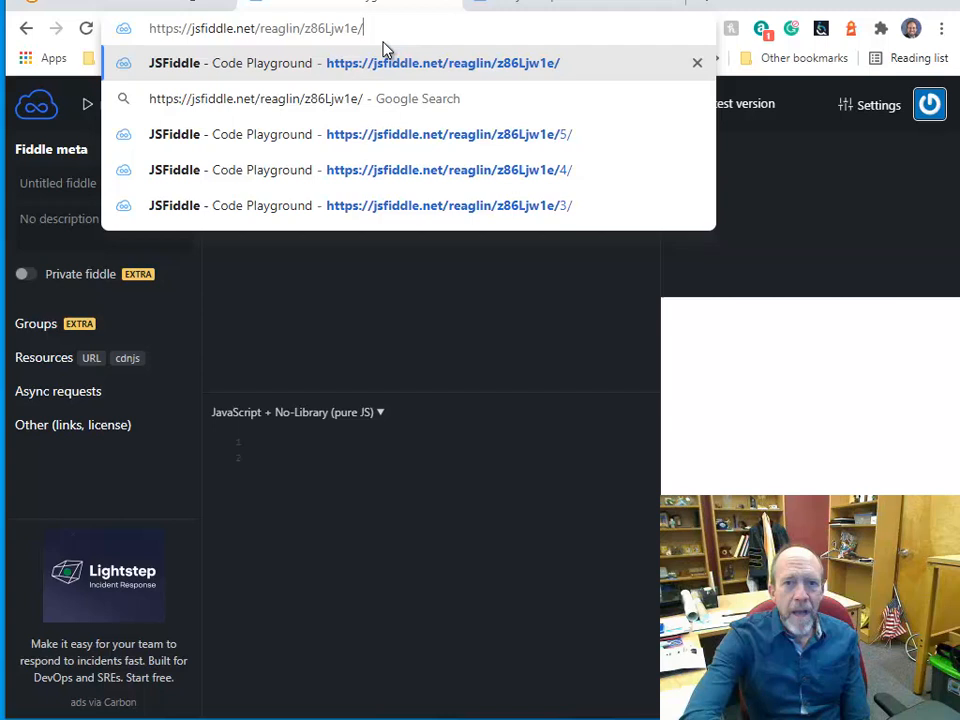
- Load jsfiddle.net/reaglin/z86Ljw1e/ without a version and look over the empty panes and Console
click(448, 168)
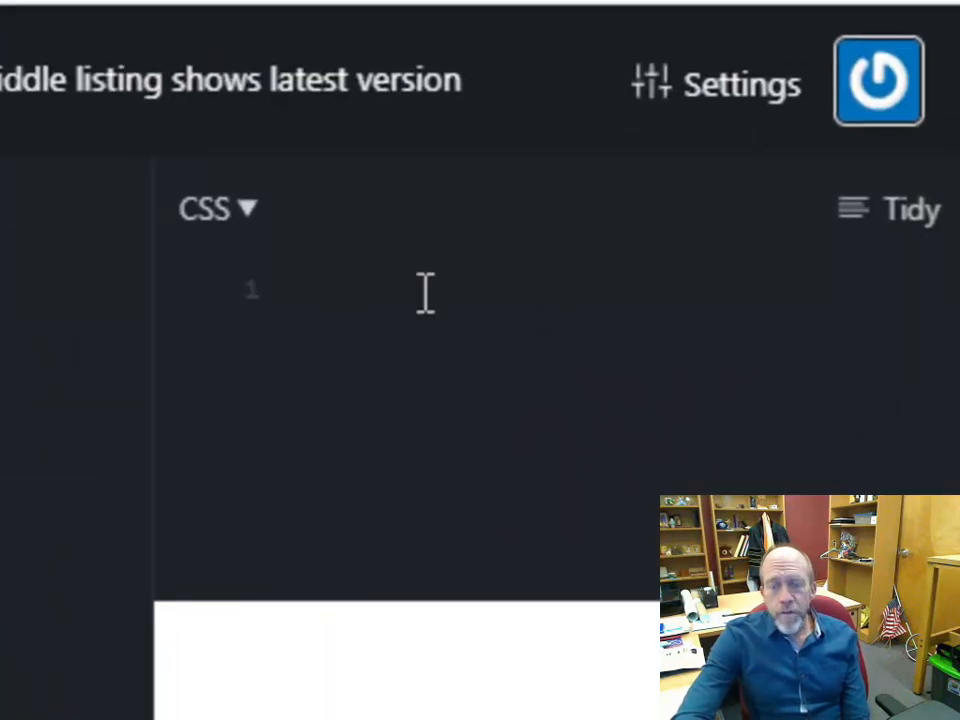
scroll(down, 3)
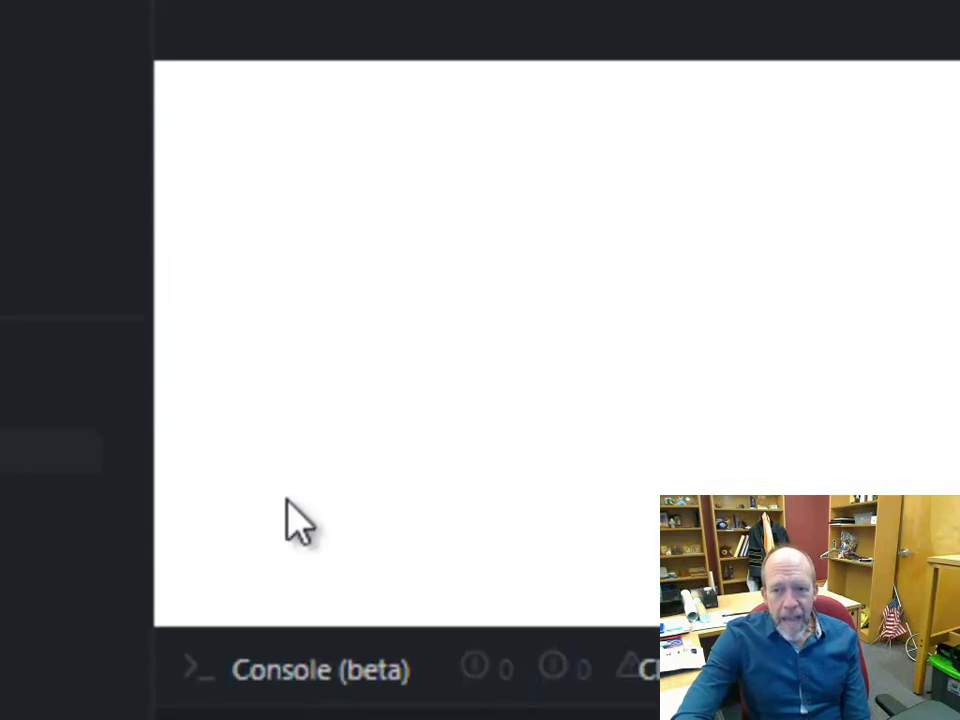
mouse_move(540, 290)
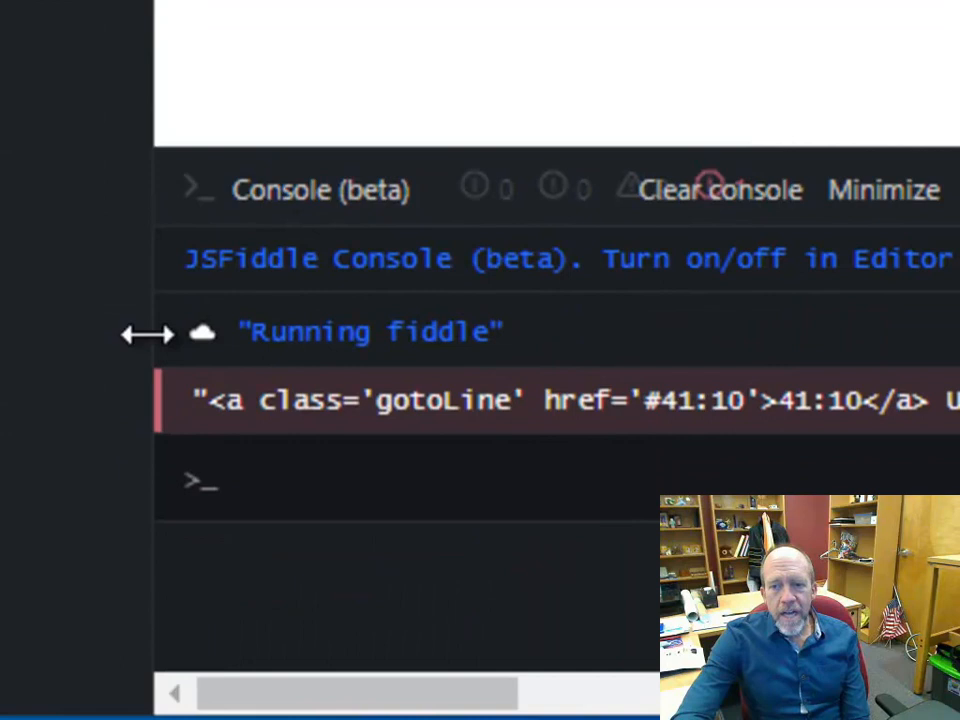
click(720, 188)
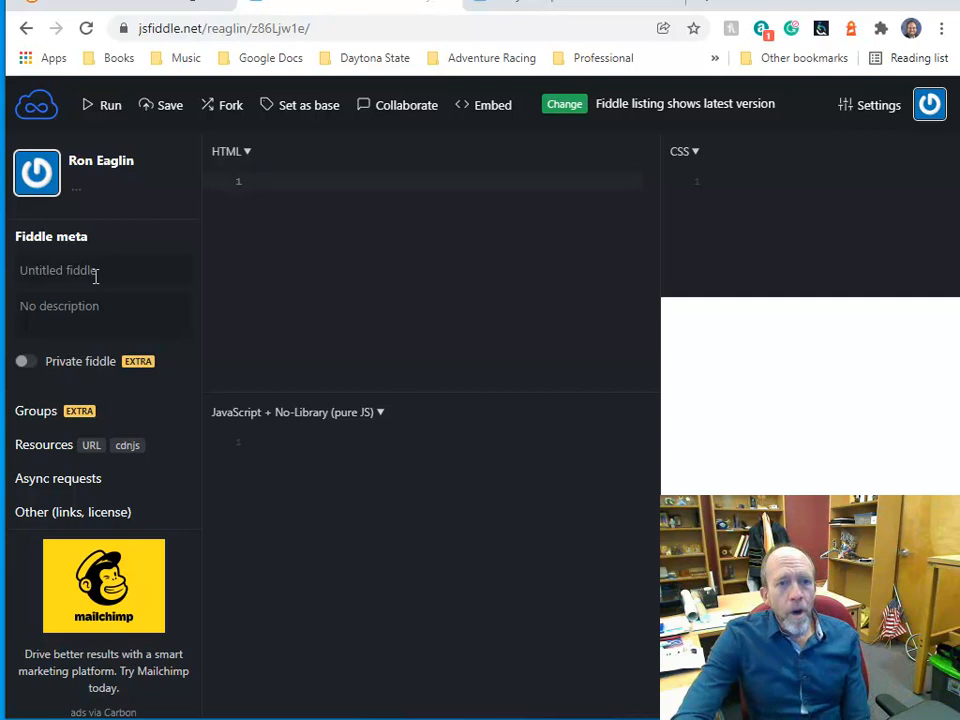
- Visit the fiddle title field, then expand the Resources section for JavaScript/CSS URLs
click(104, 270)
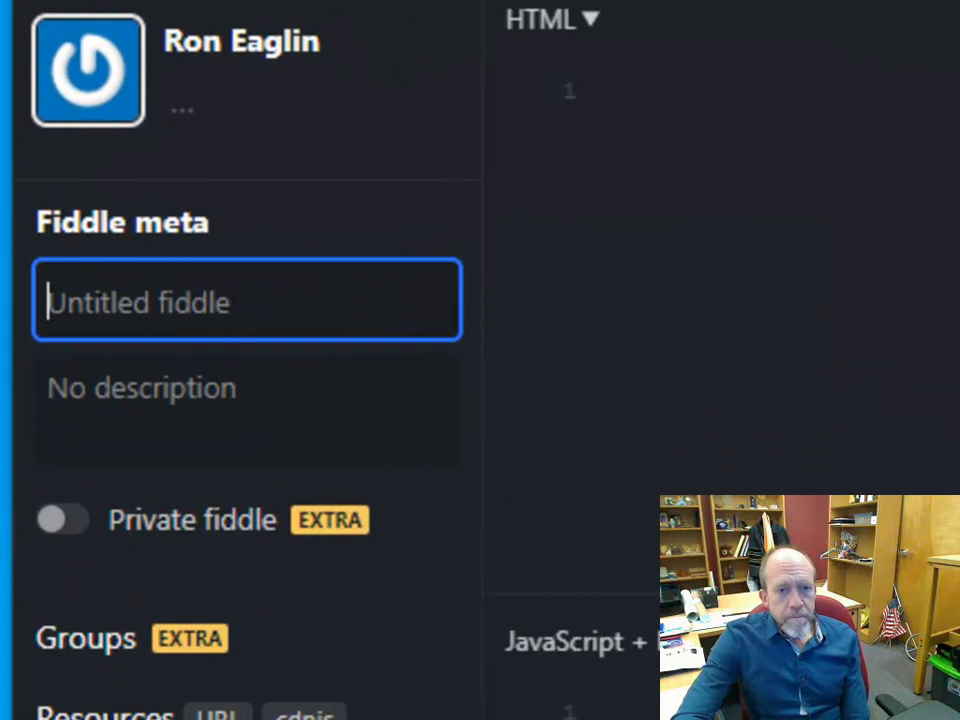
scroll(down, 3)
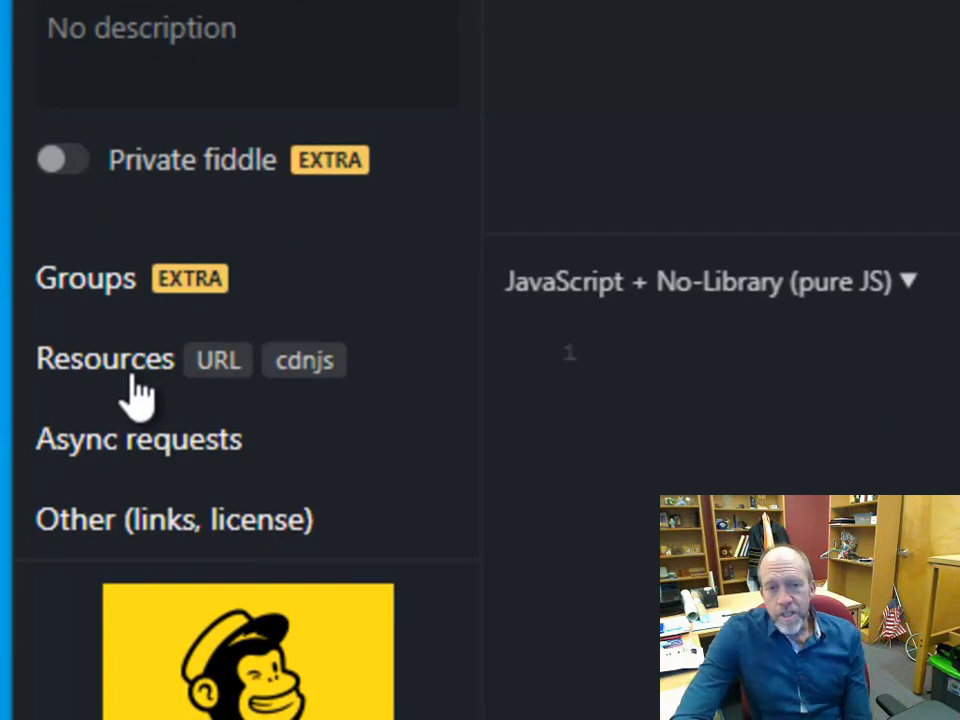
click(104, 360)
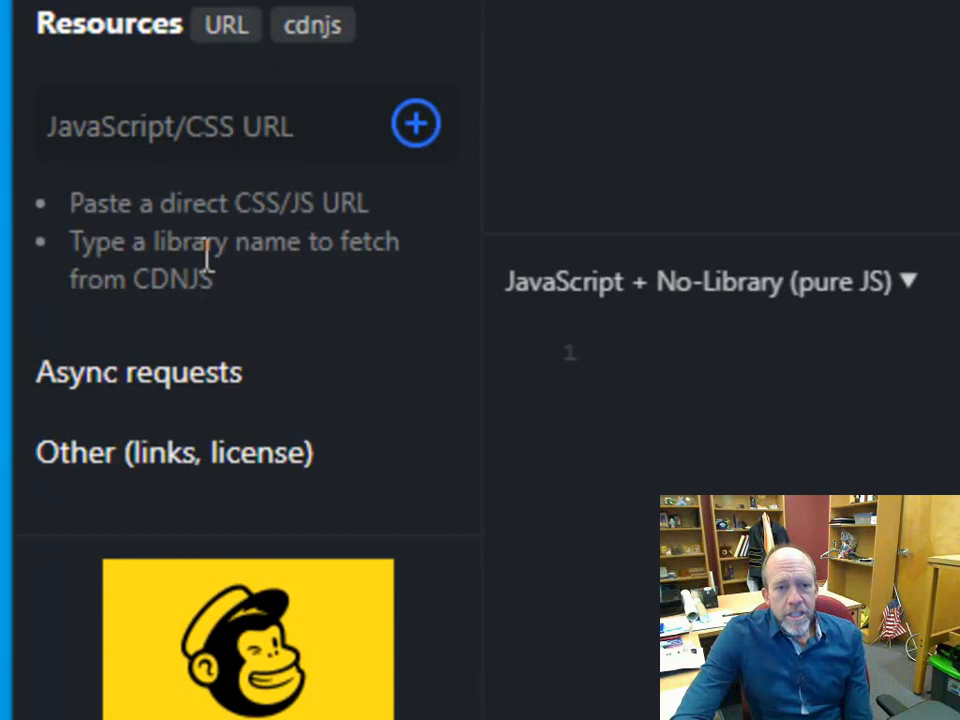
click(200, 124)
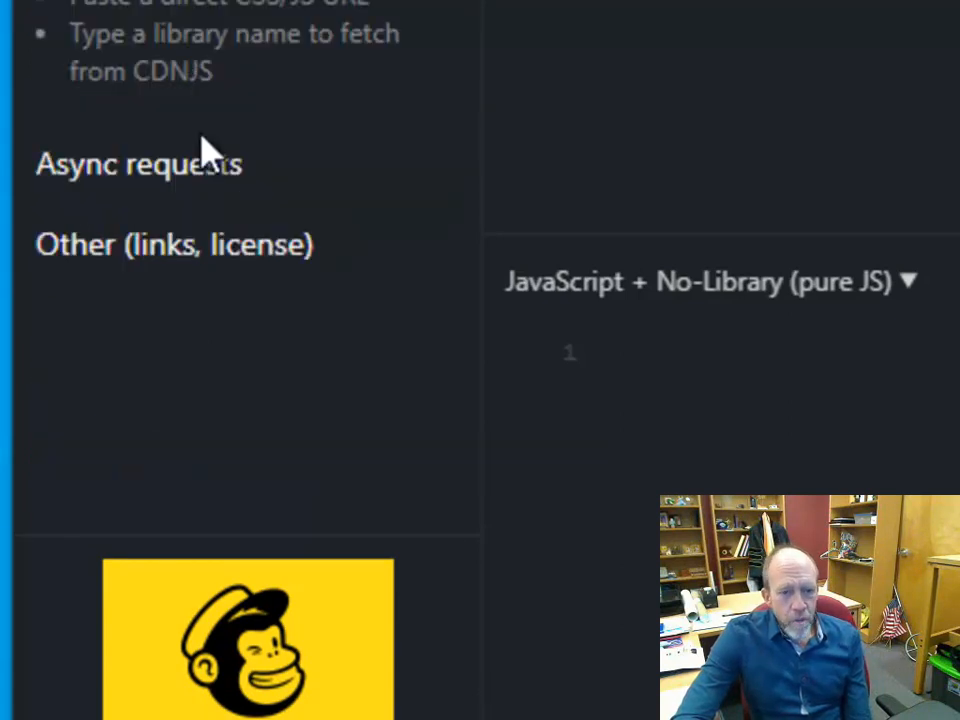
mouse_move(204, 160)
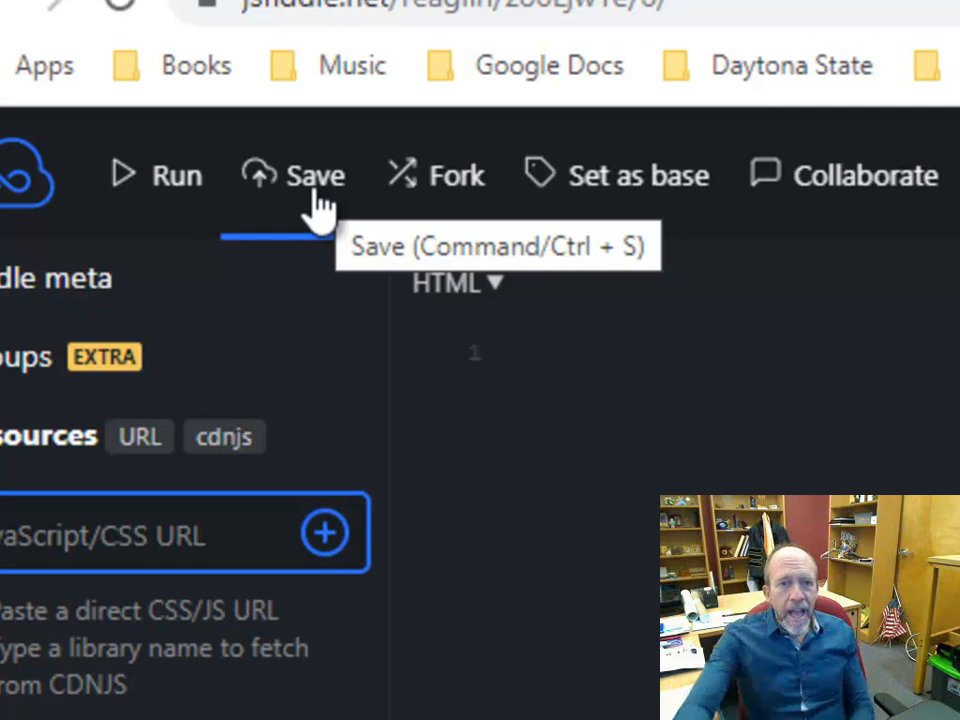
mouse_move(638, 176)
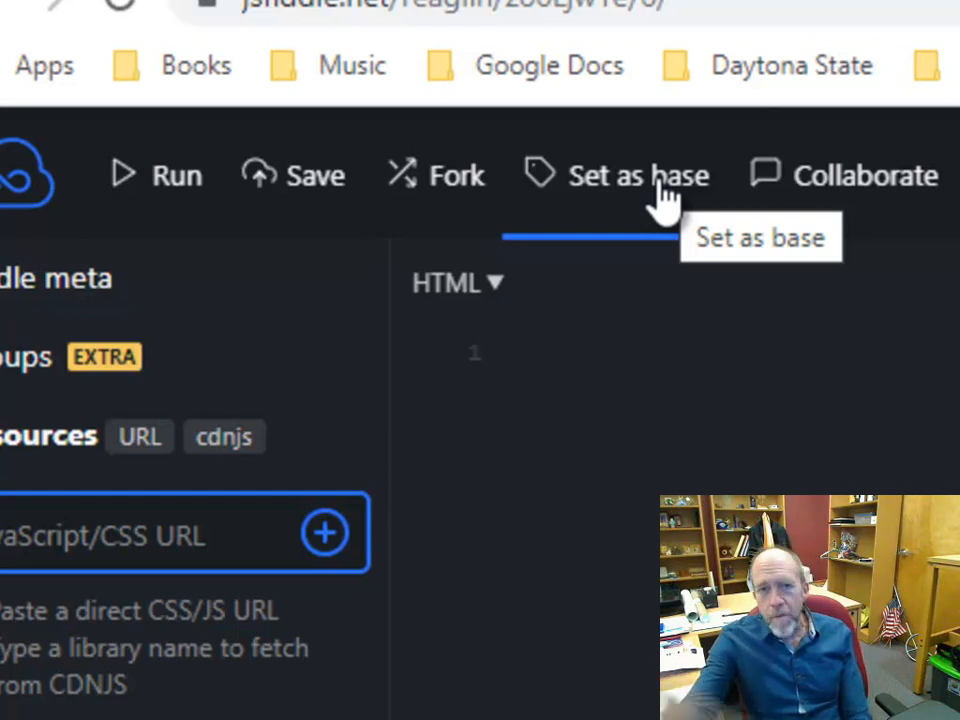
mouse_move(678, 196)
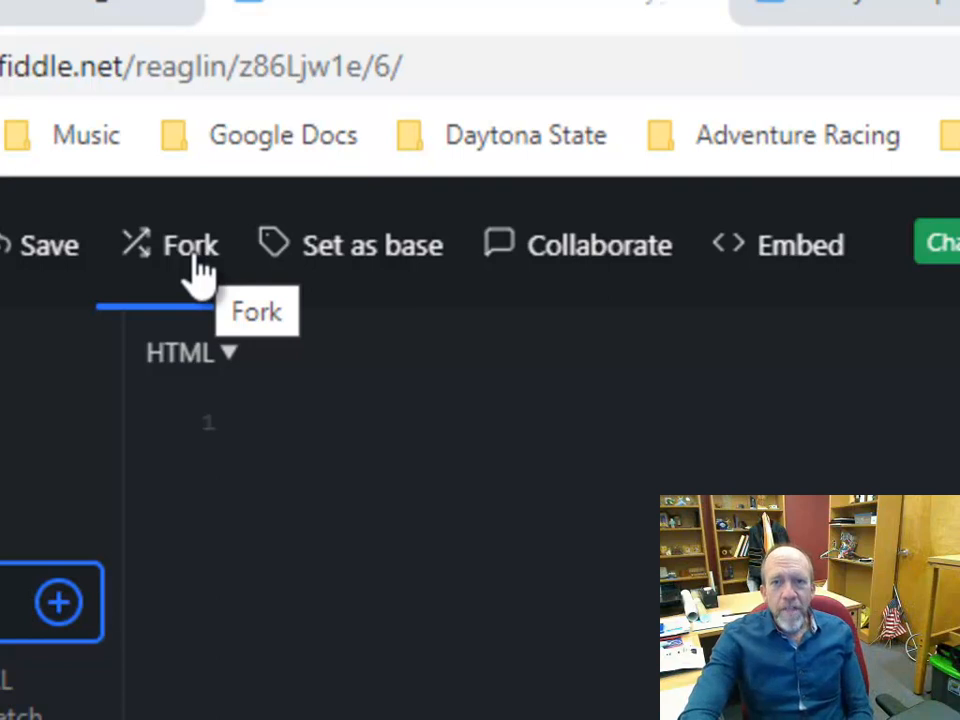
mouse_move(800, 244)
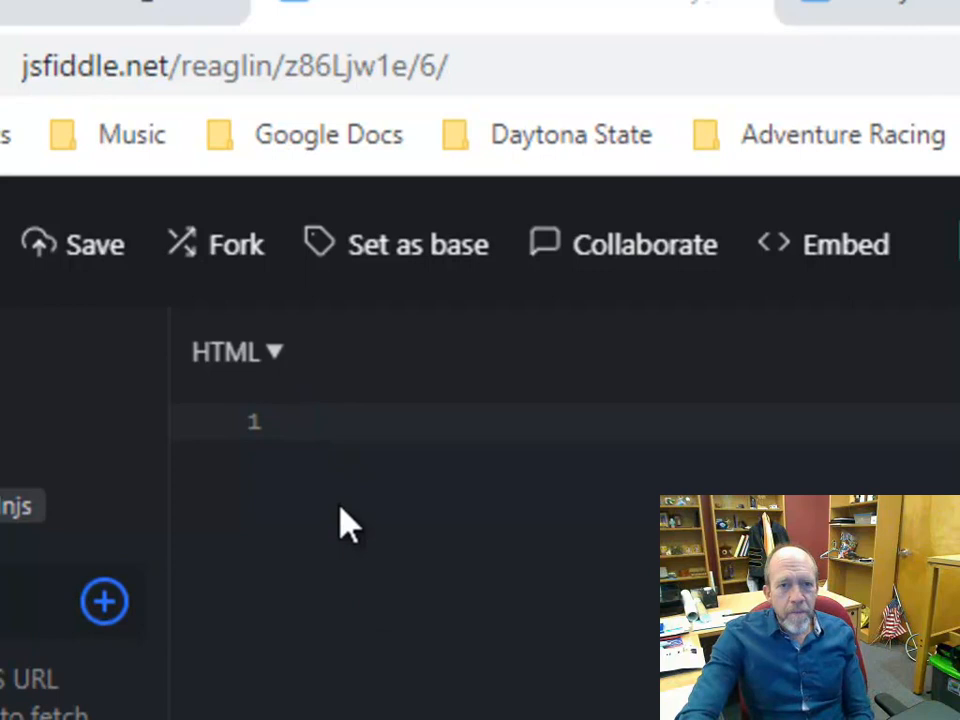
scroll(down, 3)
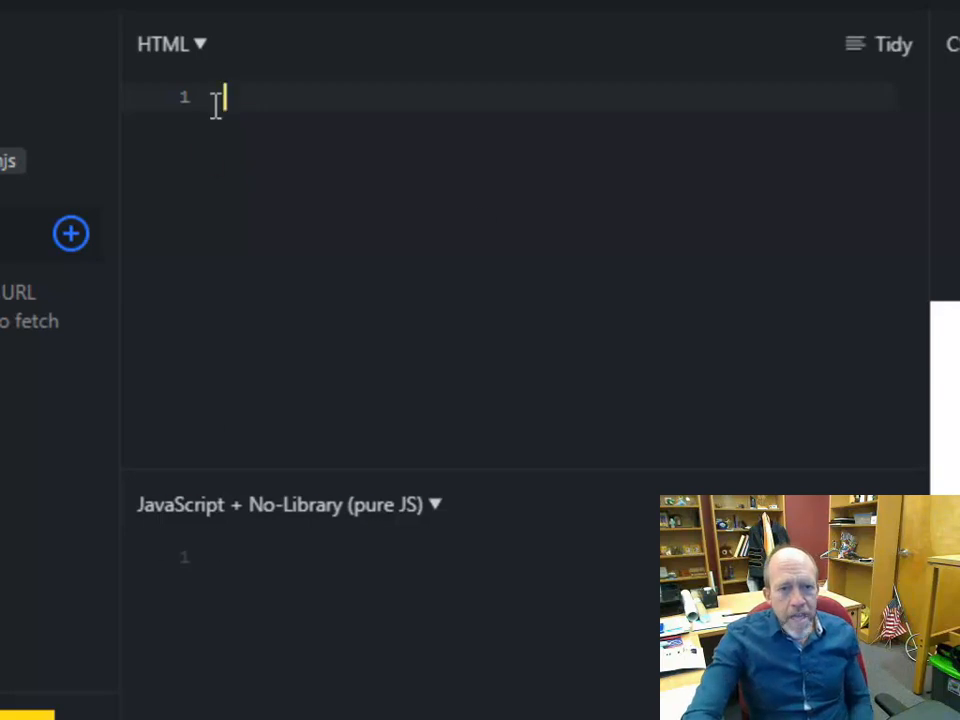
- Write <div id="output"></div> in the HTML pane
text(di)
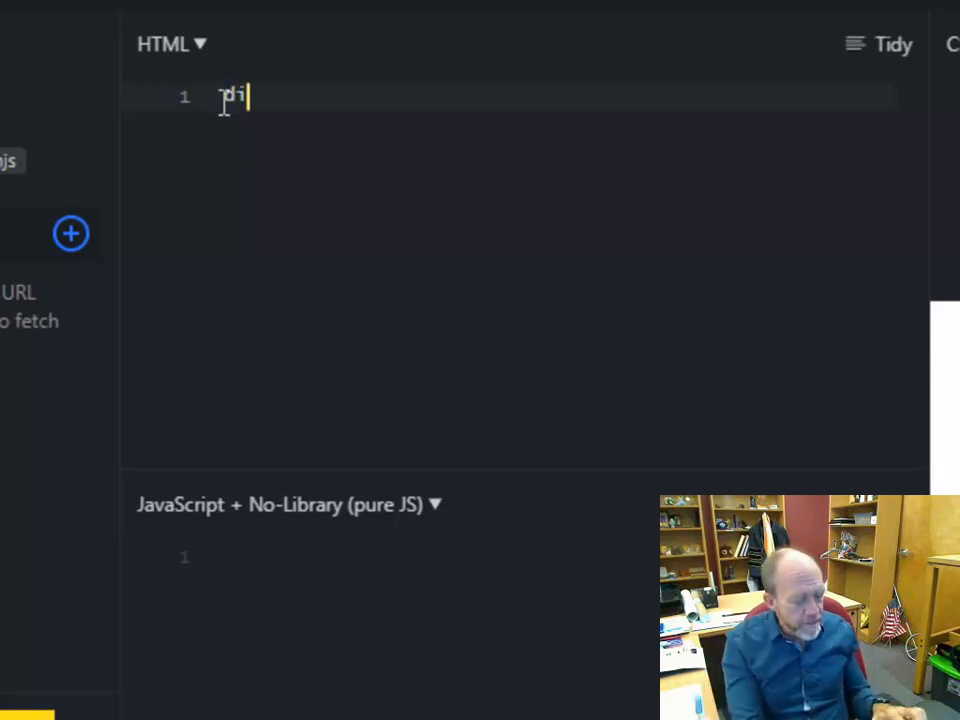
text(<div>)
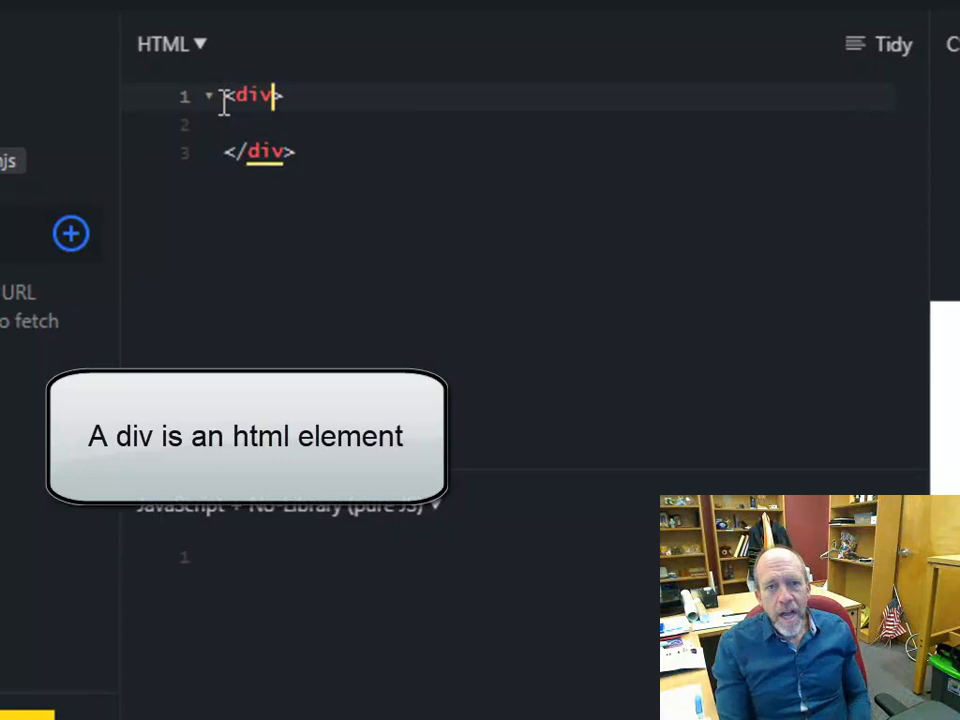
text(id)
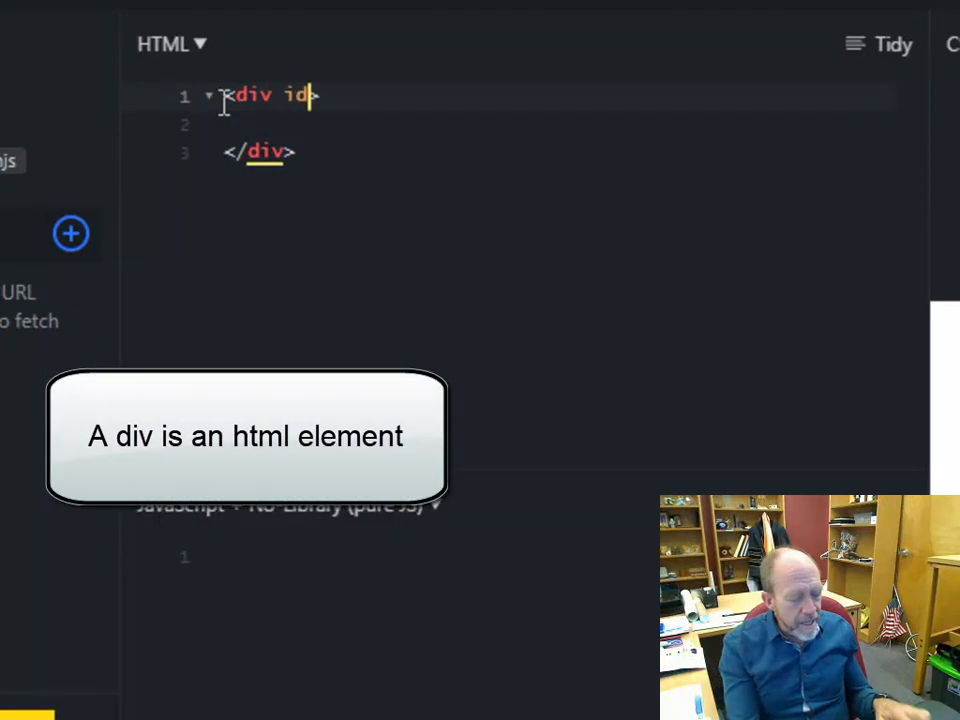
text(="output")
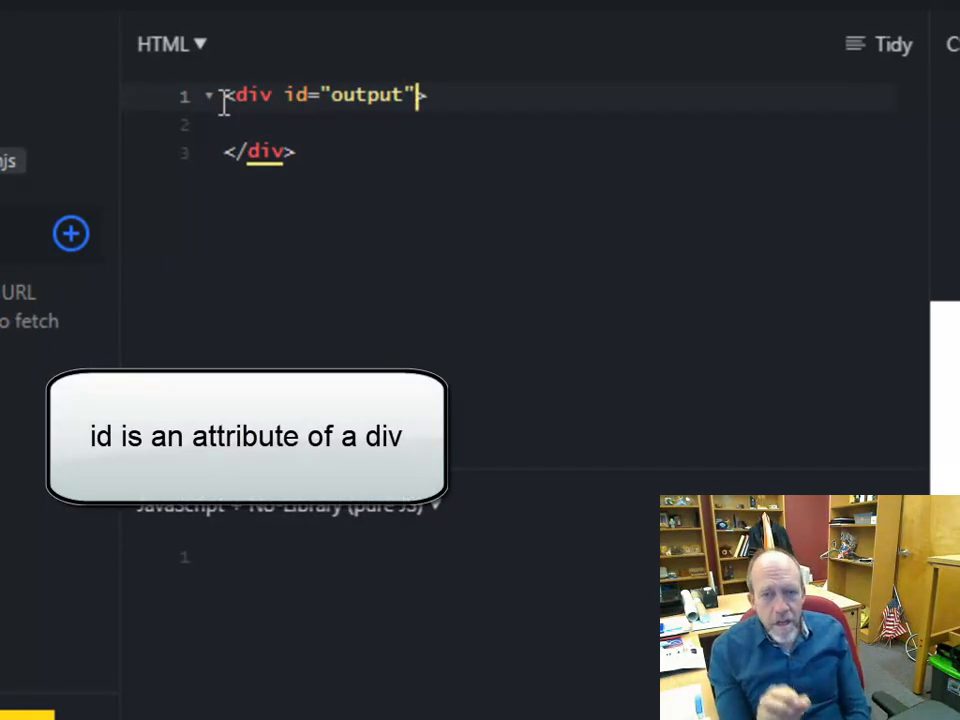
text(>)
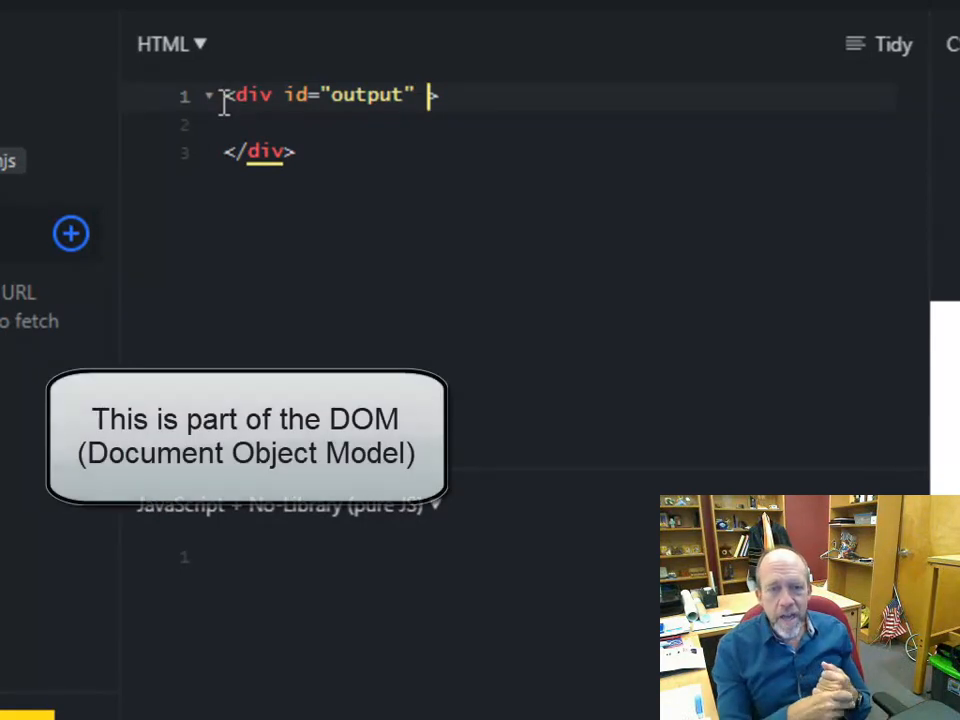
key(Backspace)
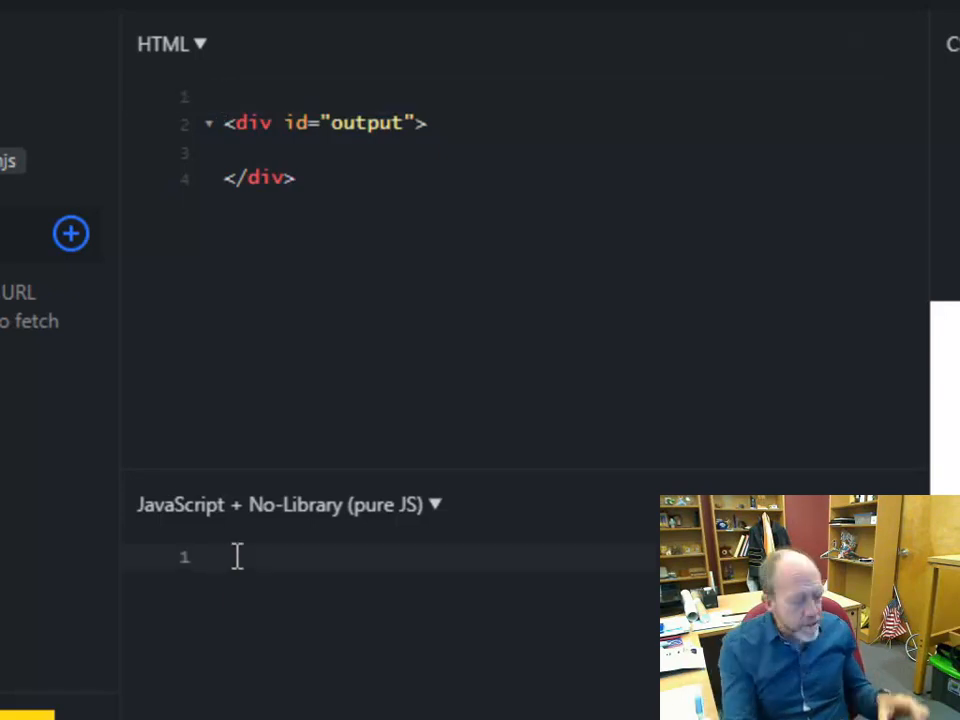
- Write document.getElementById("output").innerHTML="Ron"; in the JavaScript pane
text(docuem)
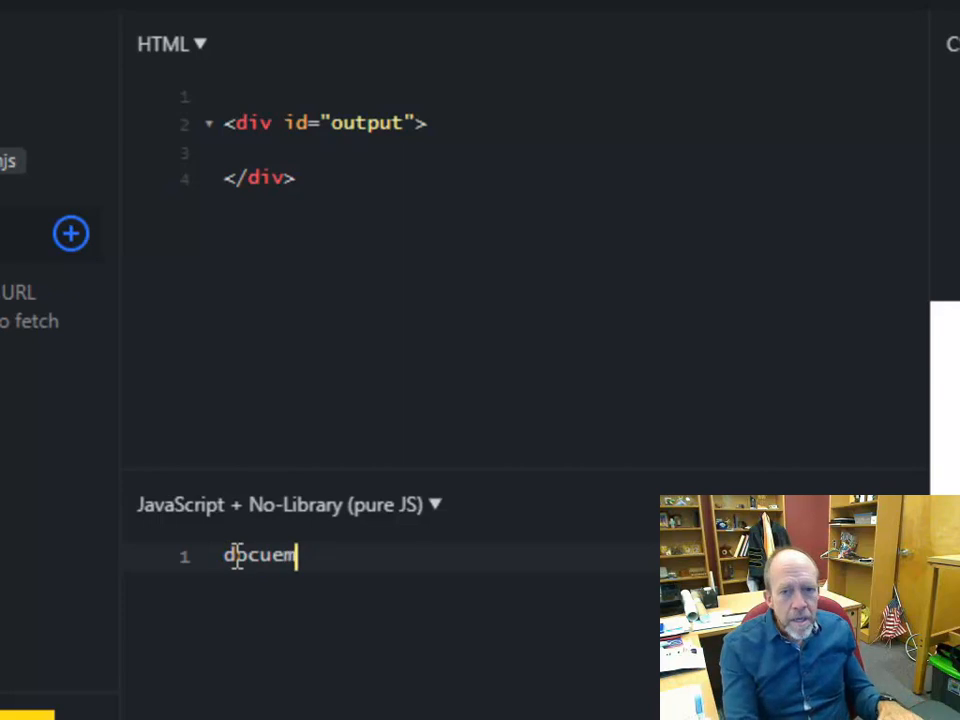
text(ment.getElement)
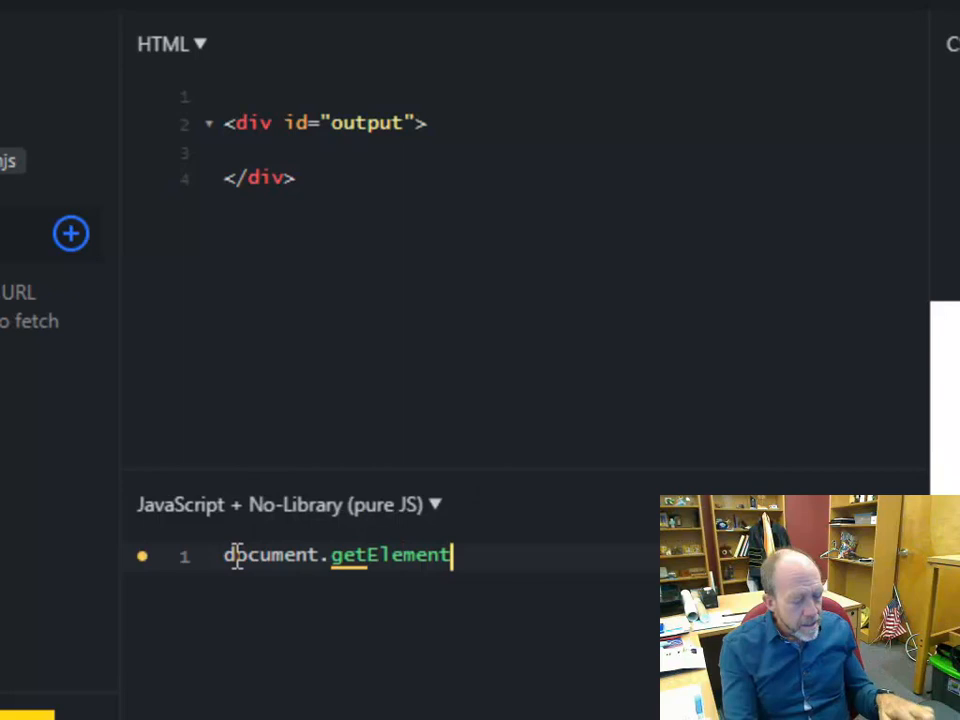
text(ById)
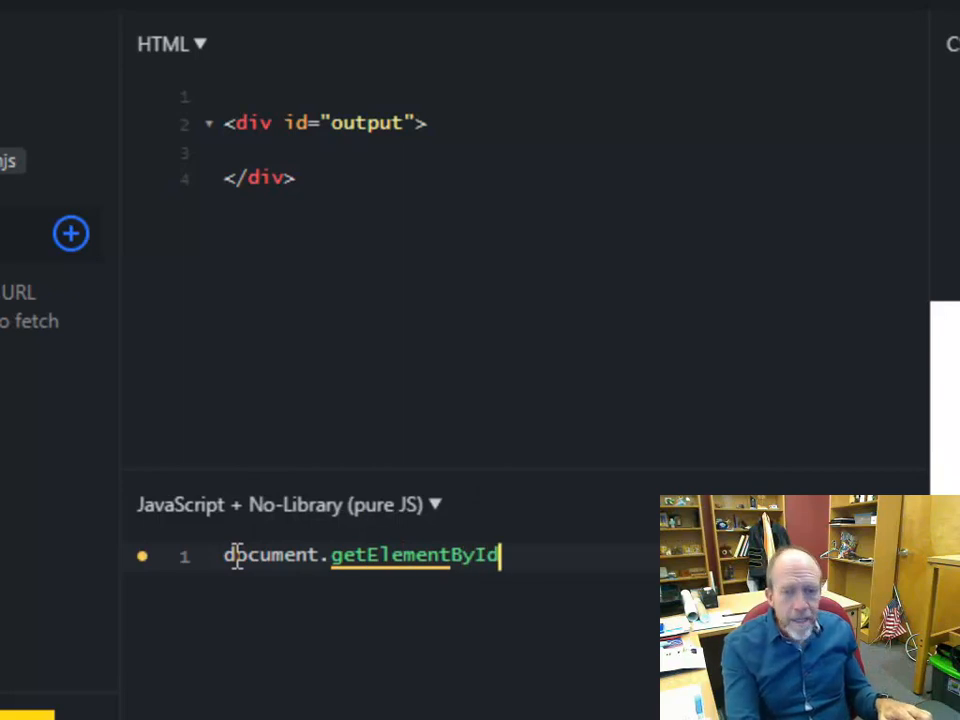
text((""))
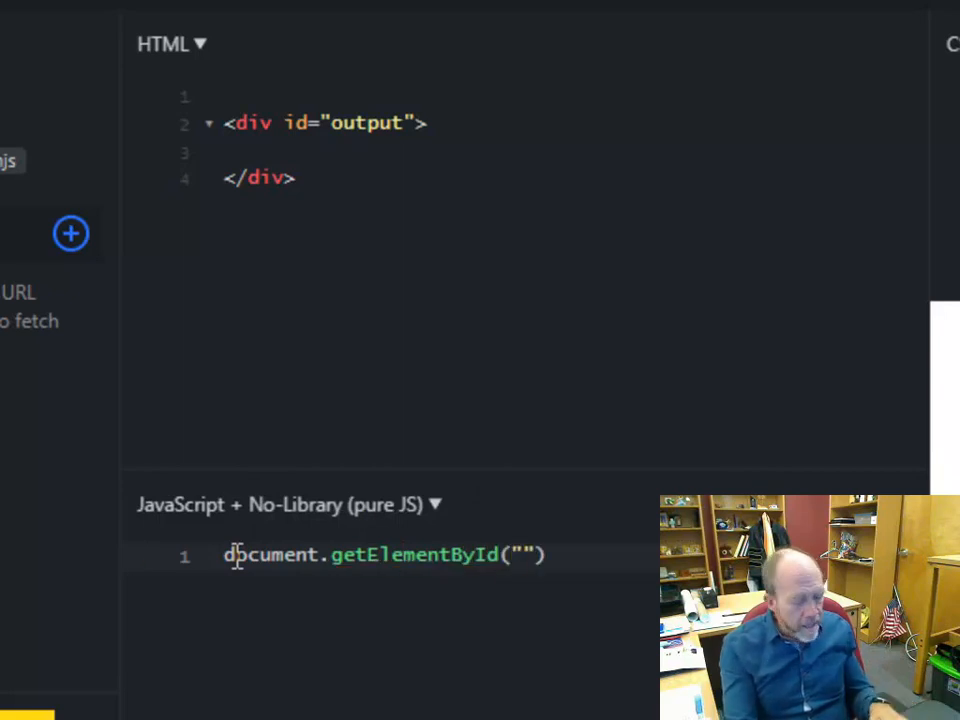
text(o)
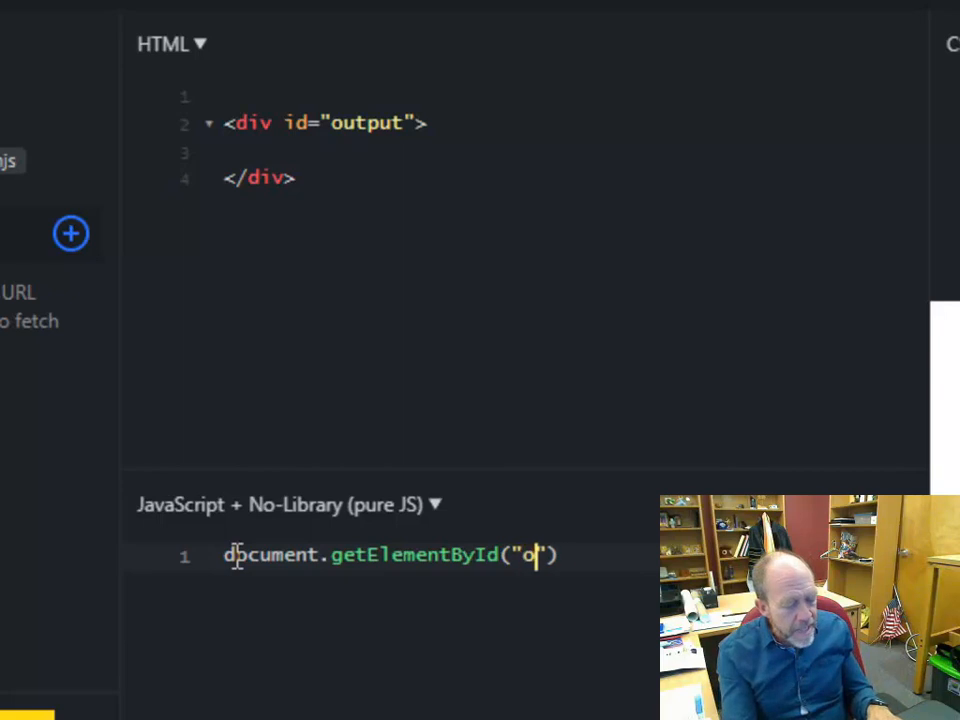
text(utput))
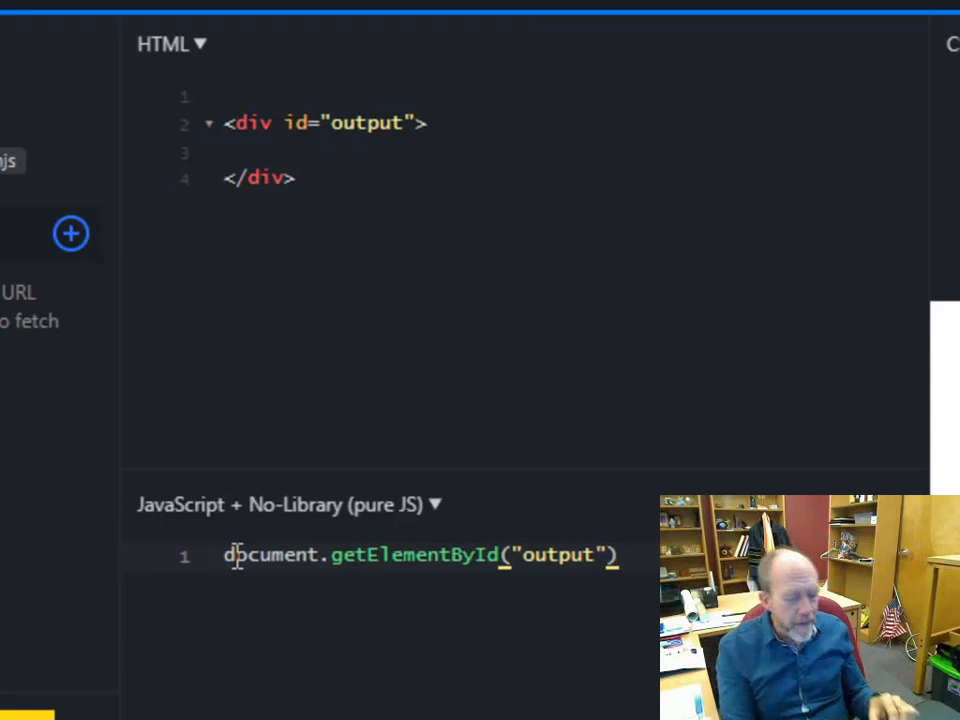
text(.inner)
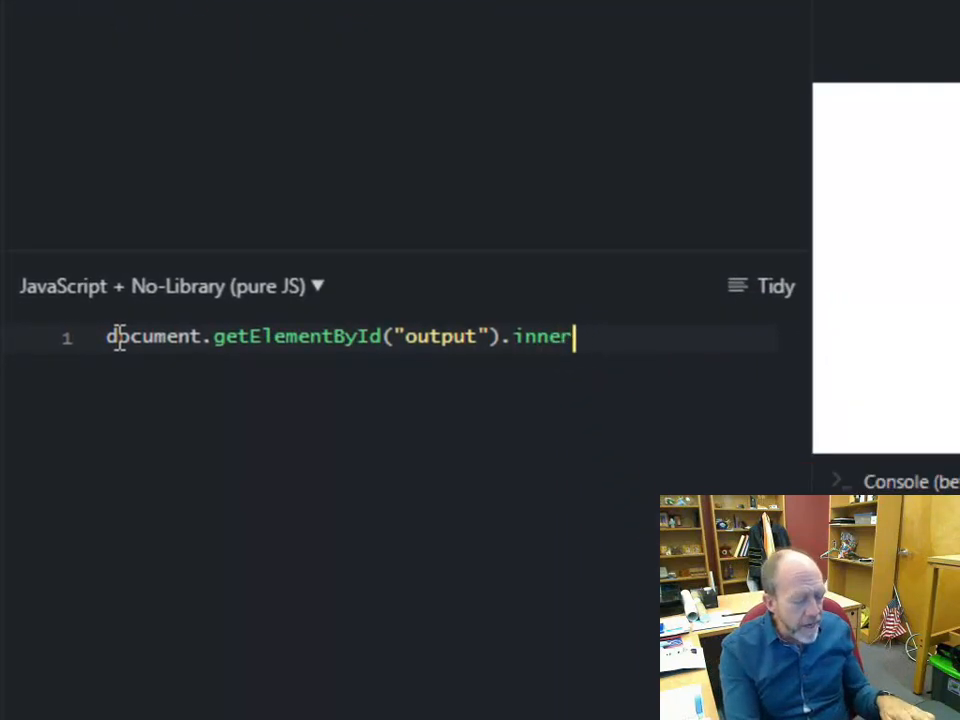
text(HTML)
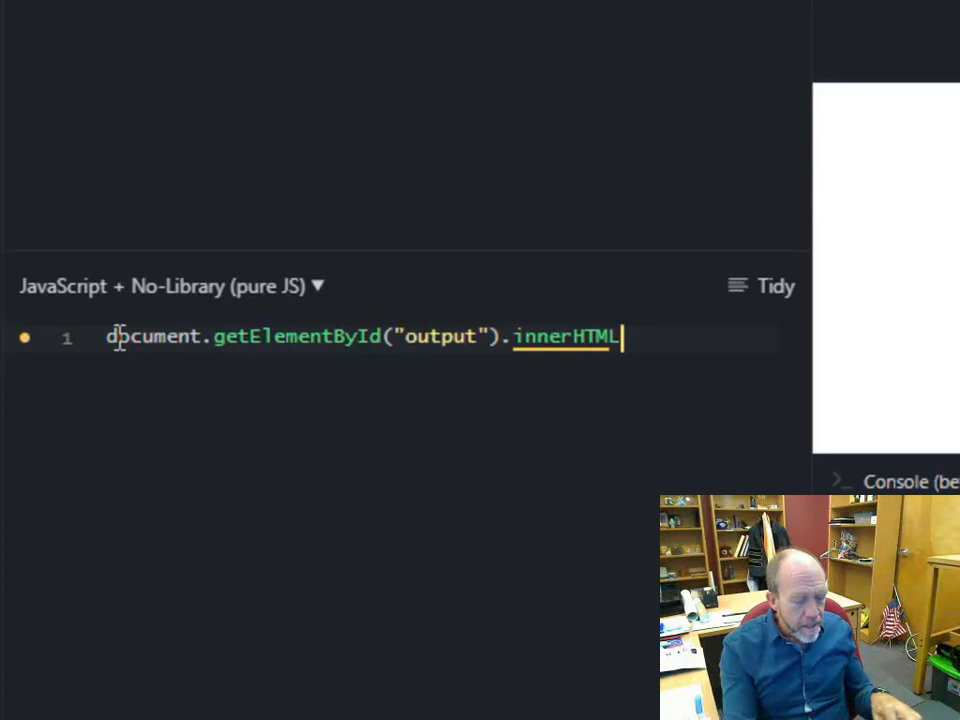
text(="R)
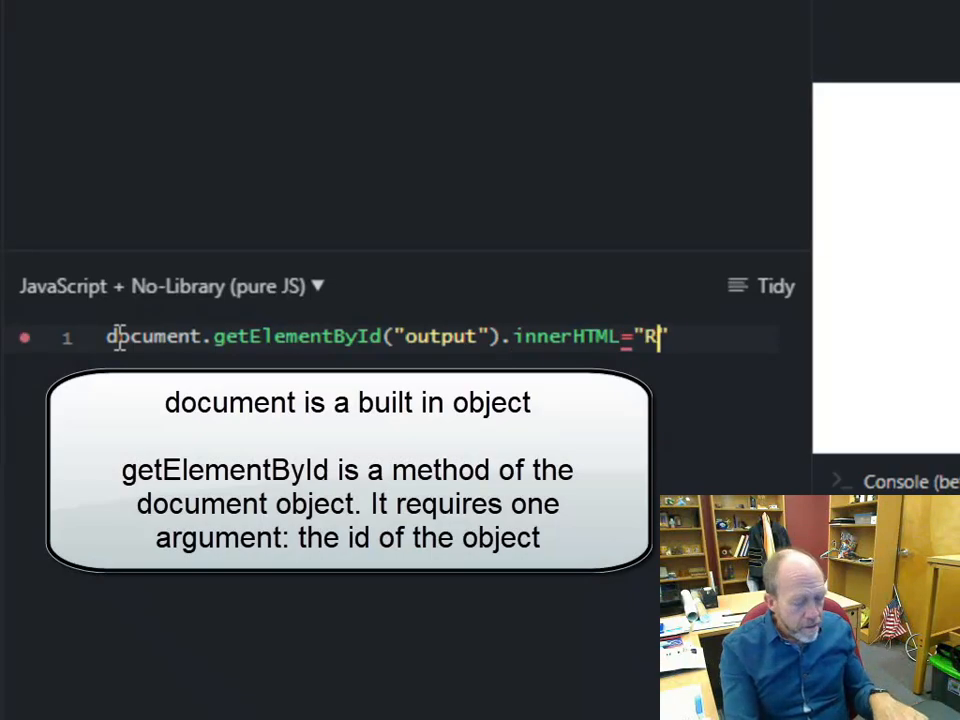
text(on)
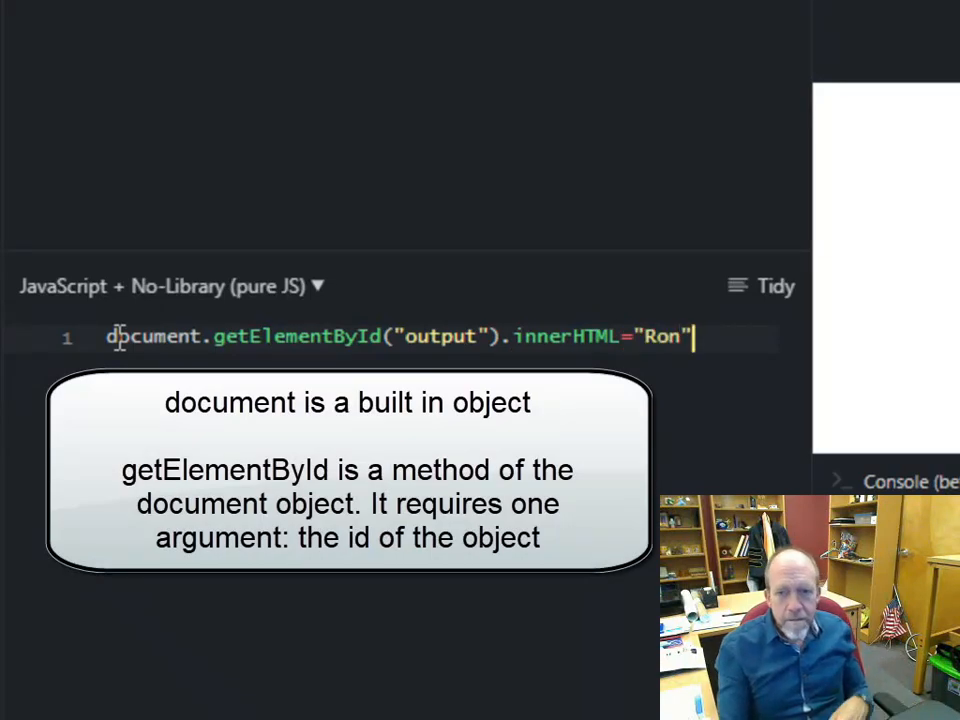
text(;)
text(<inpu)
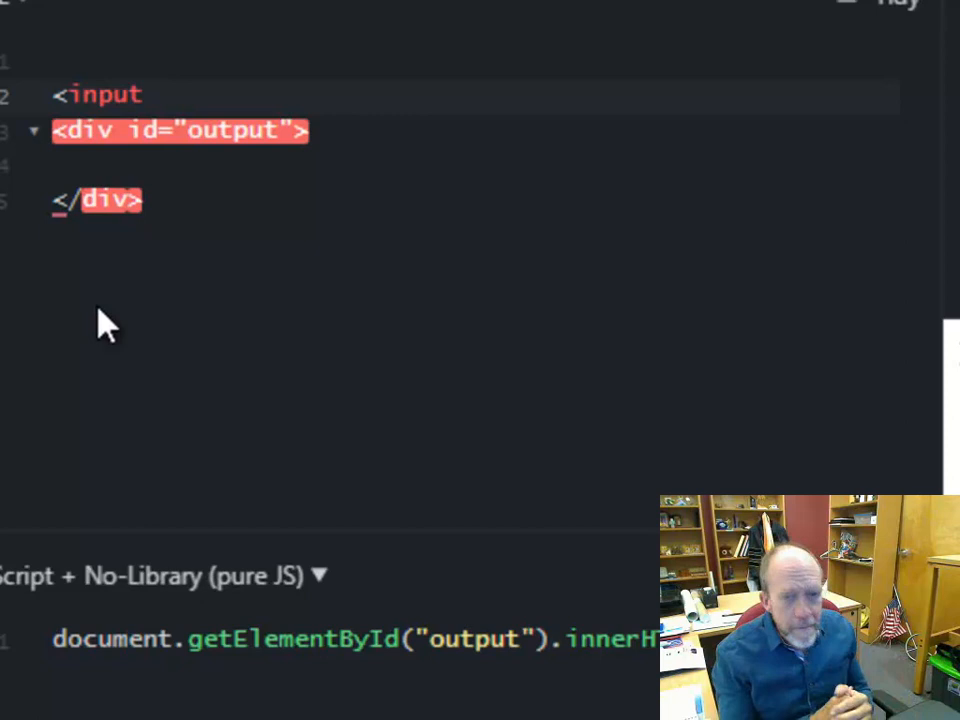
- Write an <input type="button" value="Click Me"> tag above the output div in the HTML
text(t)
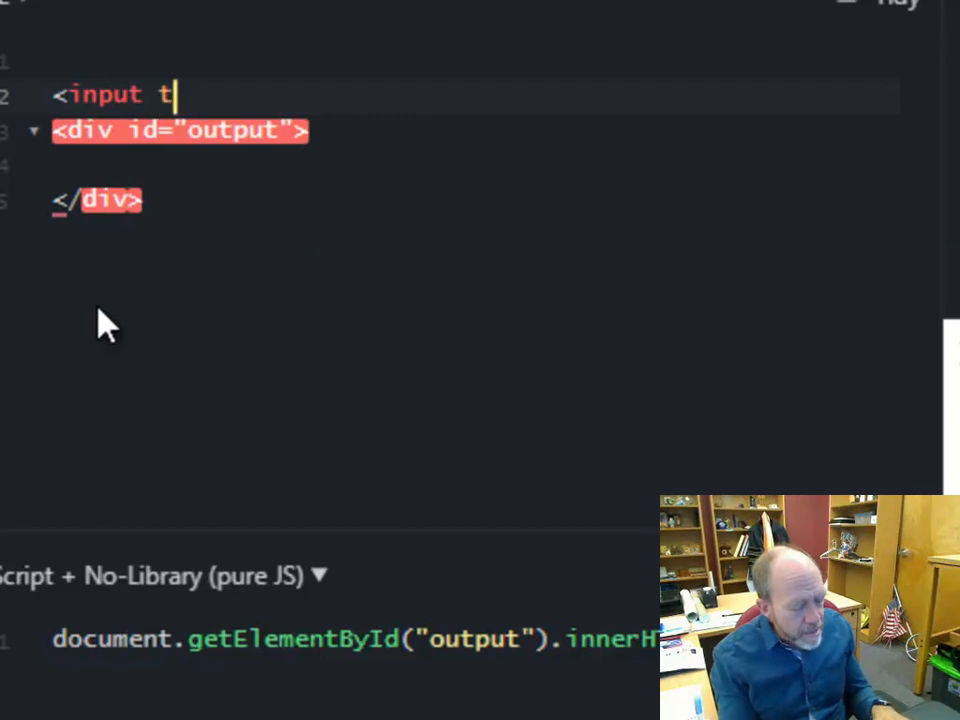
text(ype="")
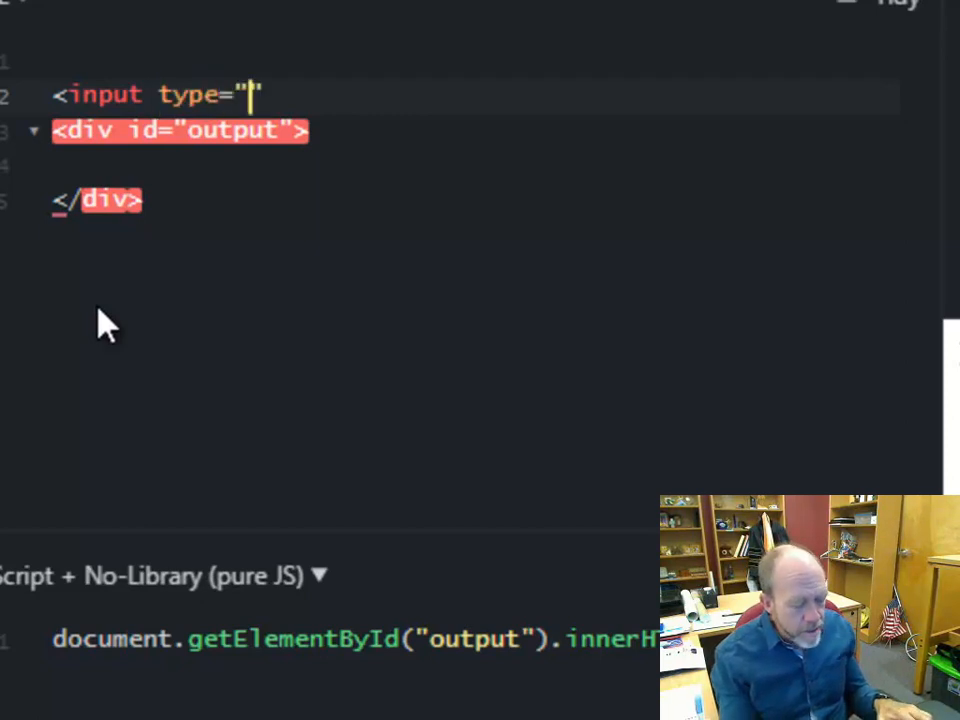
text(button)
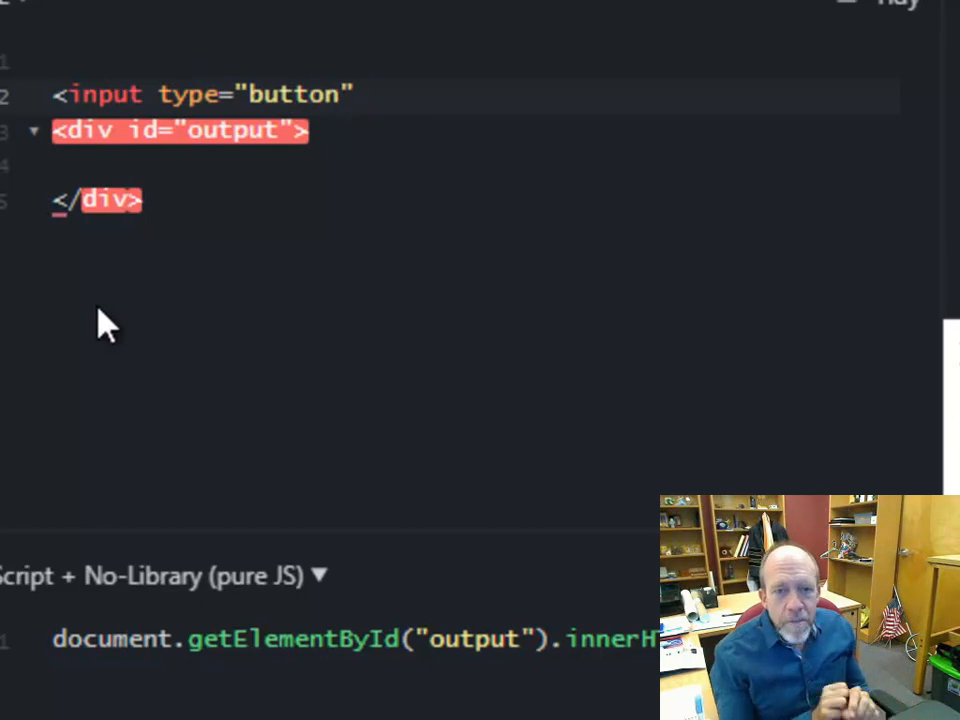
text(oncli)
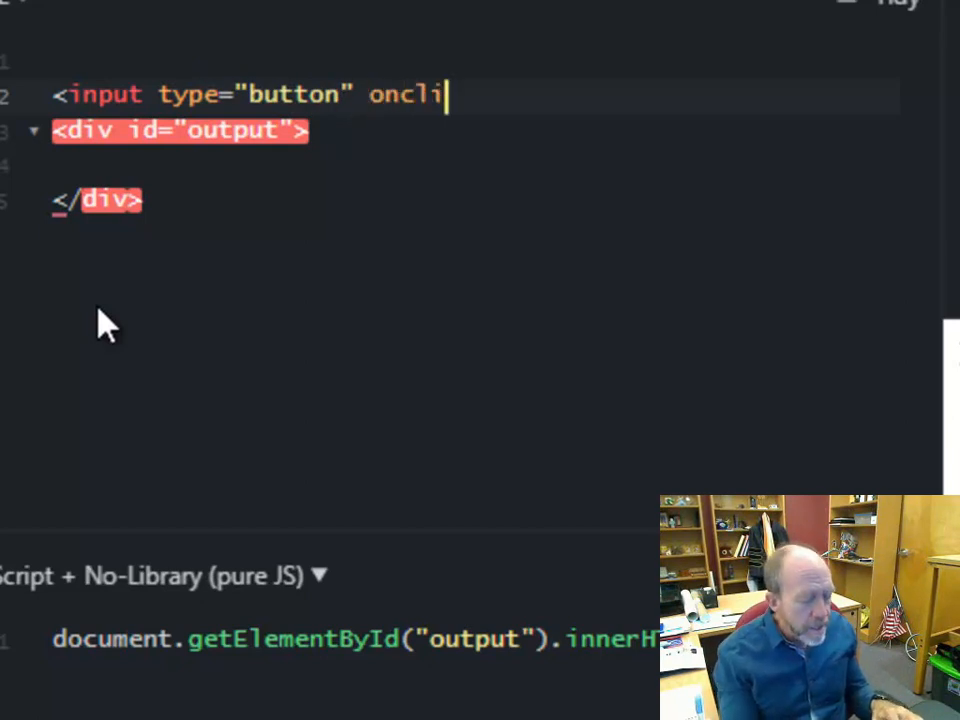
key(Backspace)
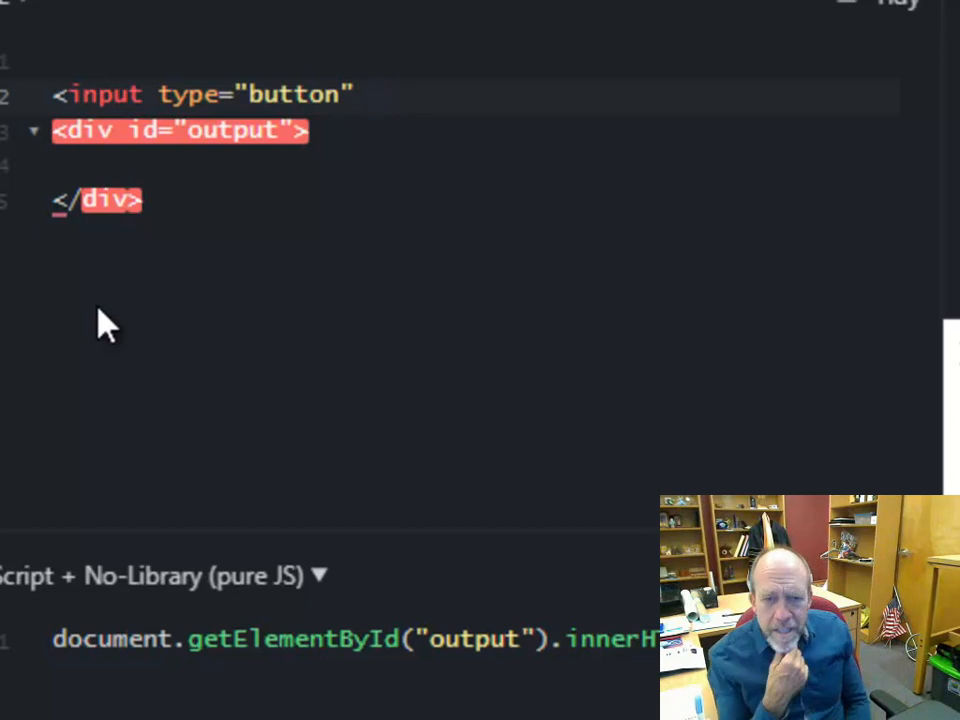
text(v)
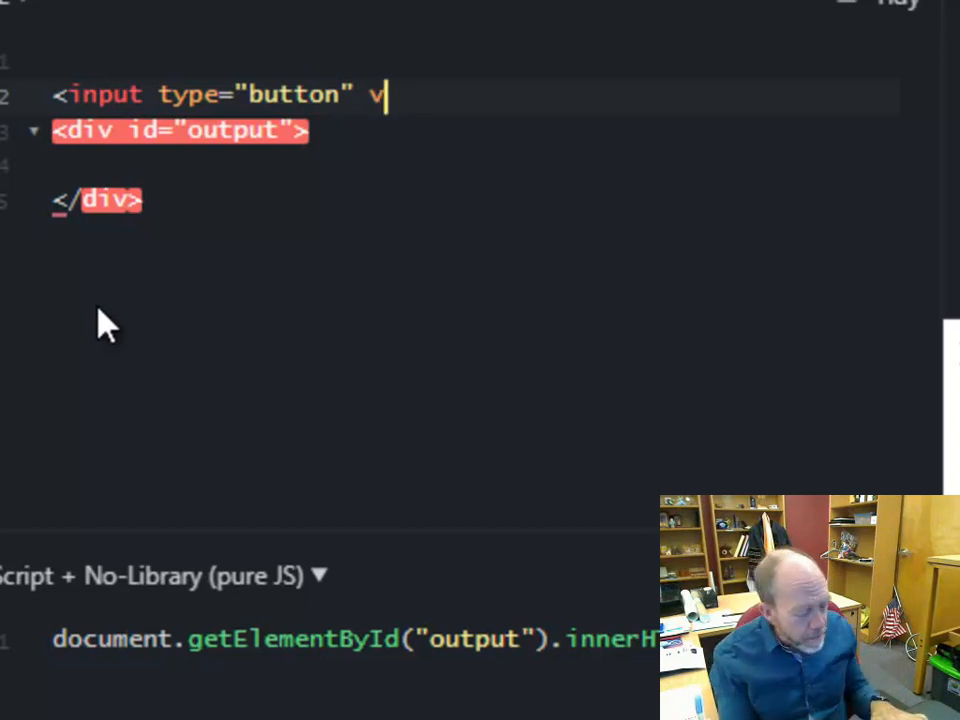
text(alue=)
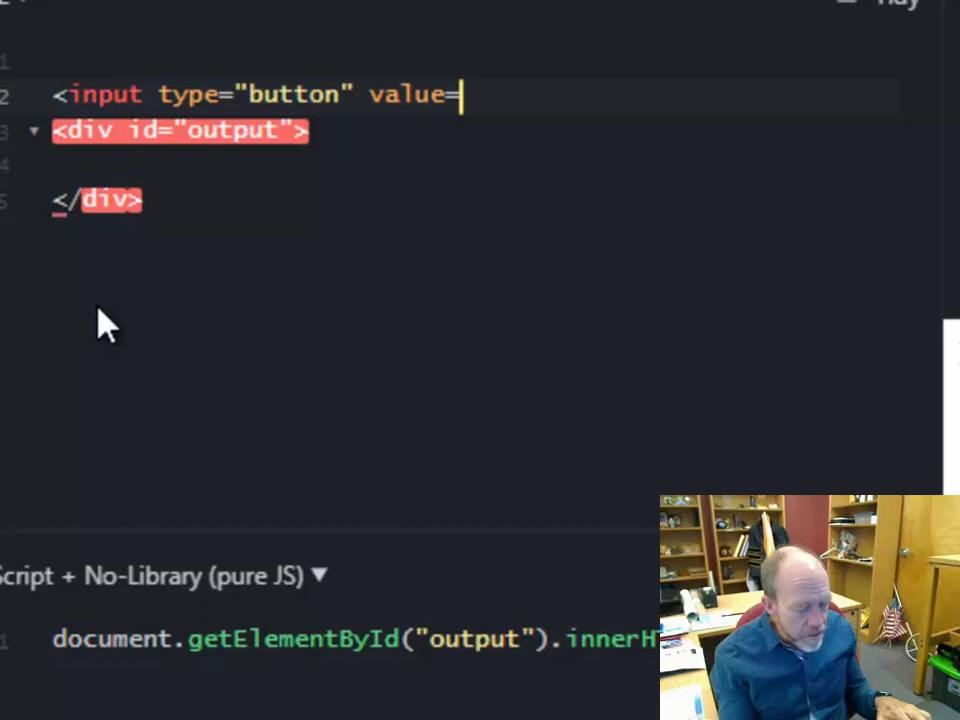
text("Click Me" />)
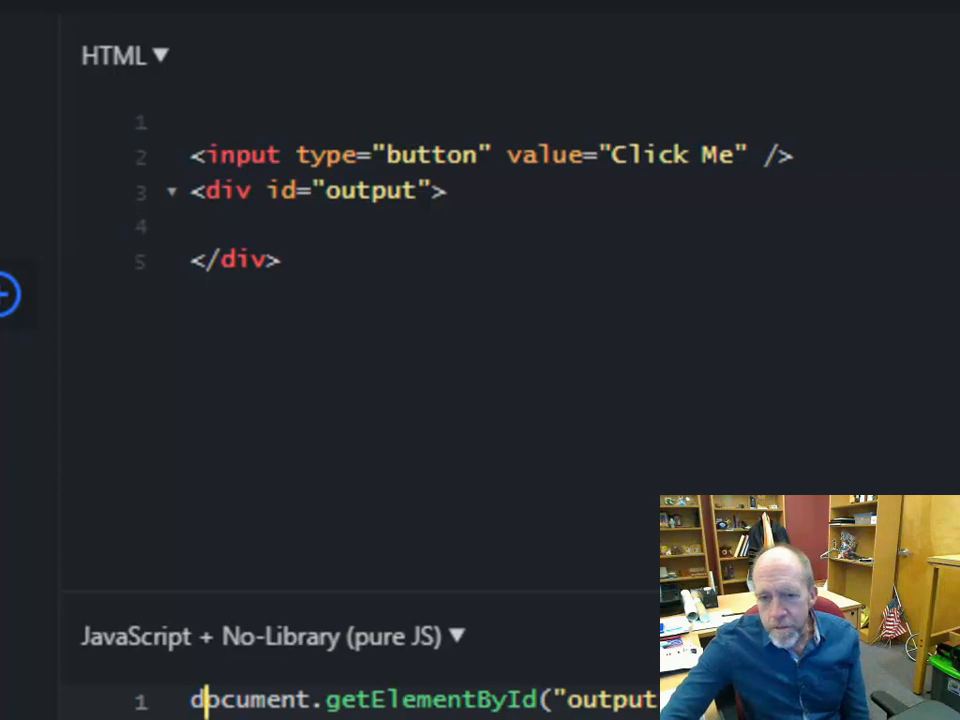
mouse_move(230, 330)
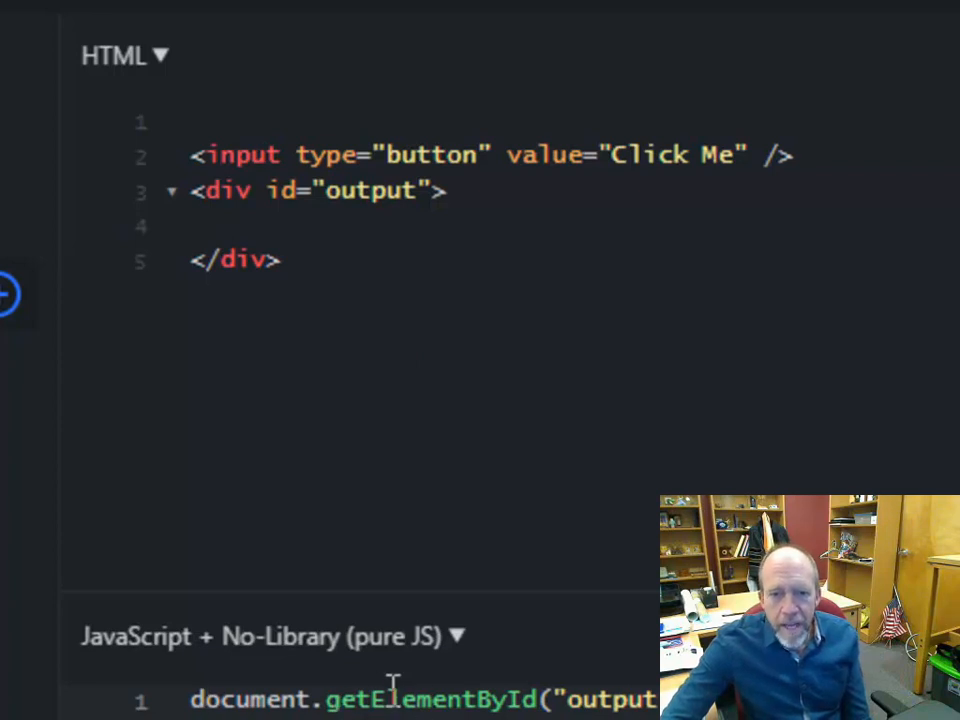
- Position the cursor inside the button tag to begin a new attribute
scroll(down, 3)
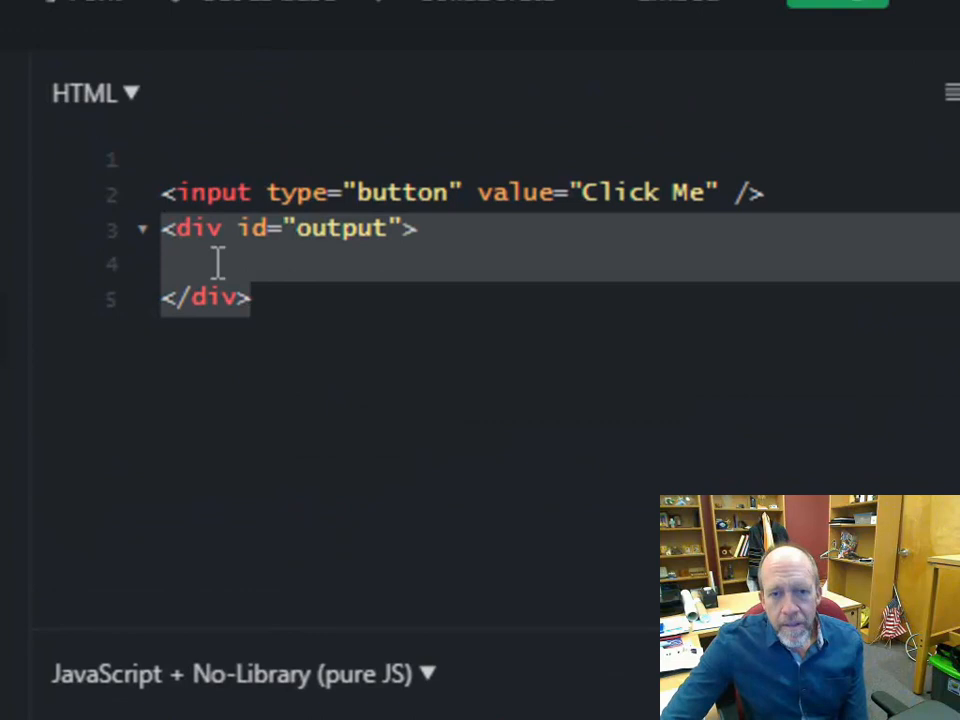
click(252, 298)
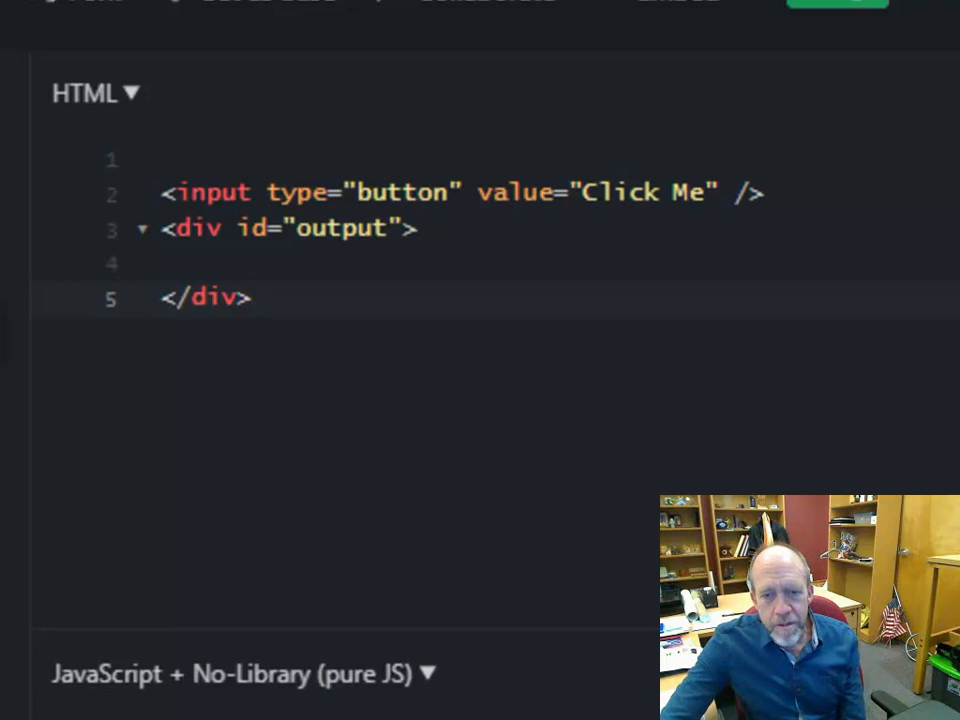
mouse_move(718, 260)
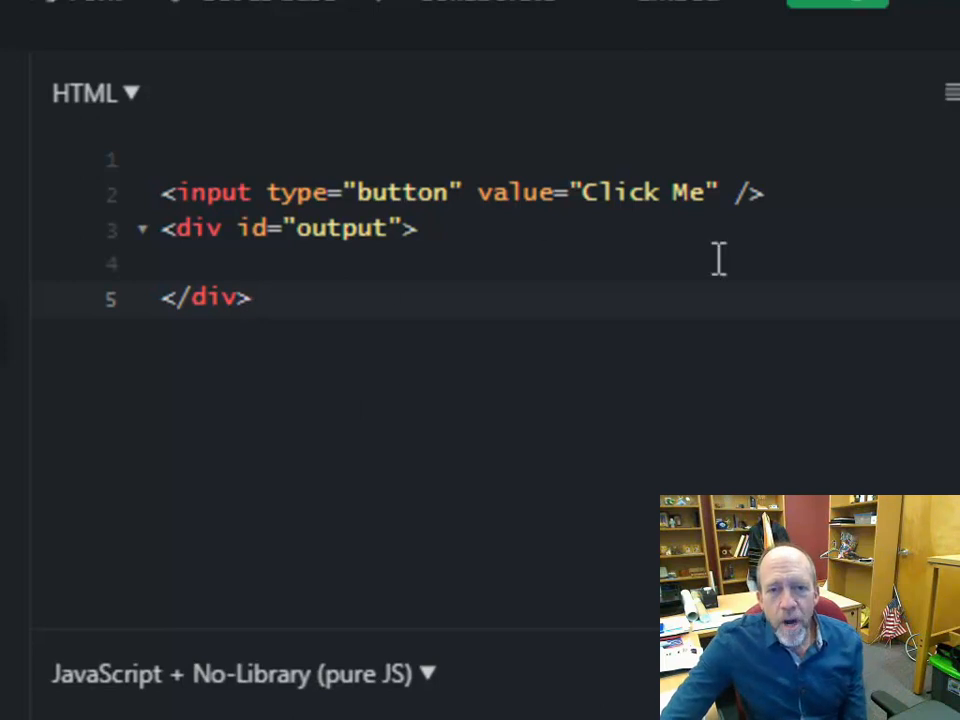
click(718, 192)
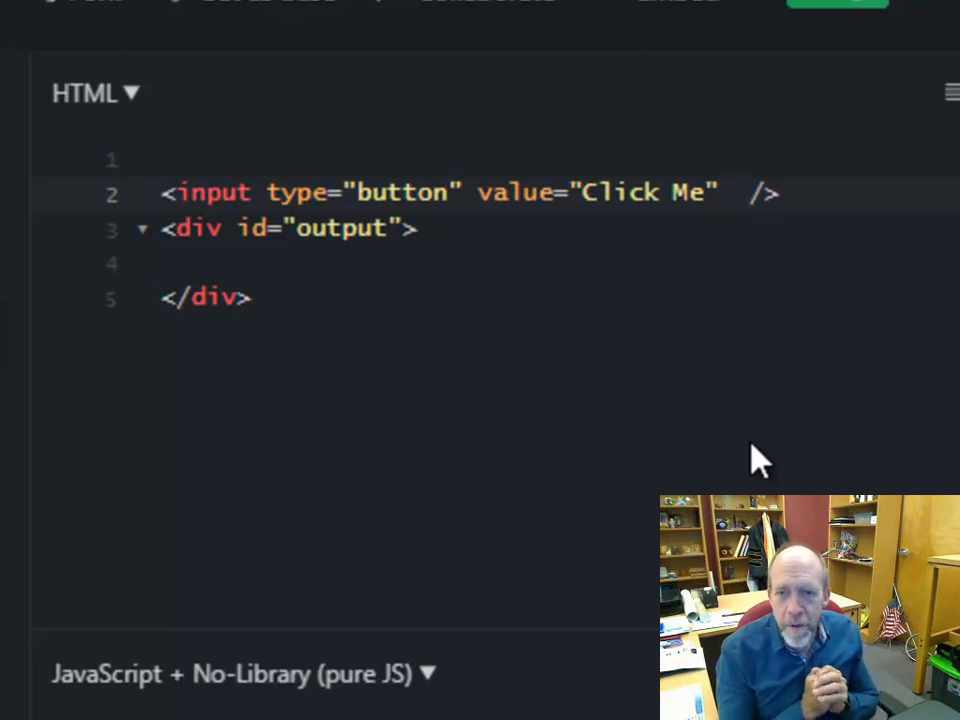
text(o)
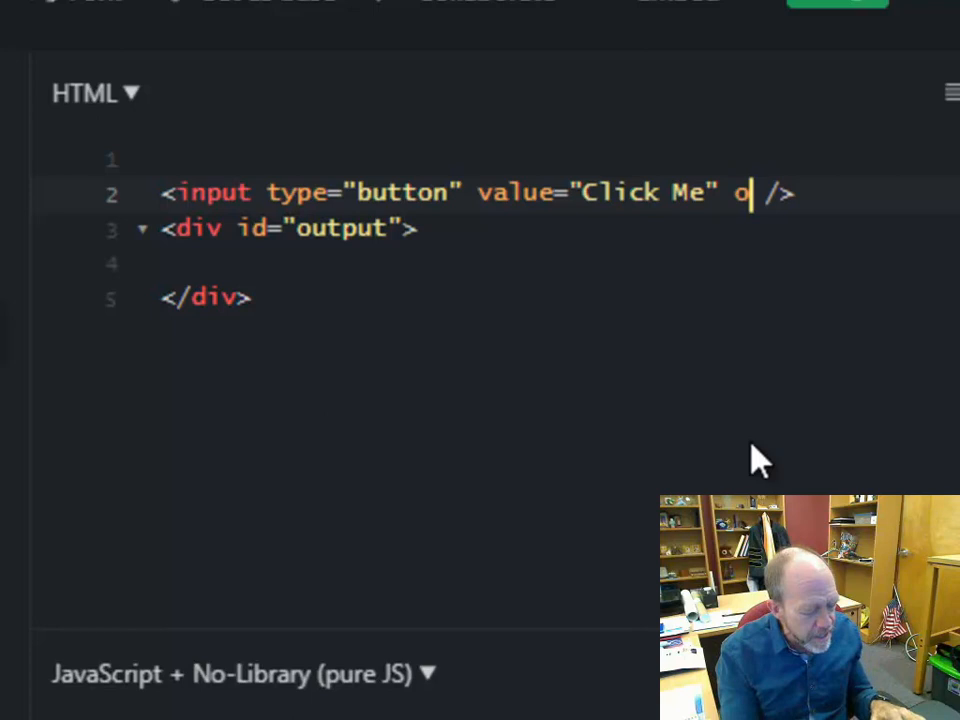
- Give the button onclick="document.getElementById('output').innerHTML='Eaglin'"
text(nclick)
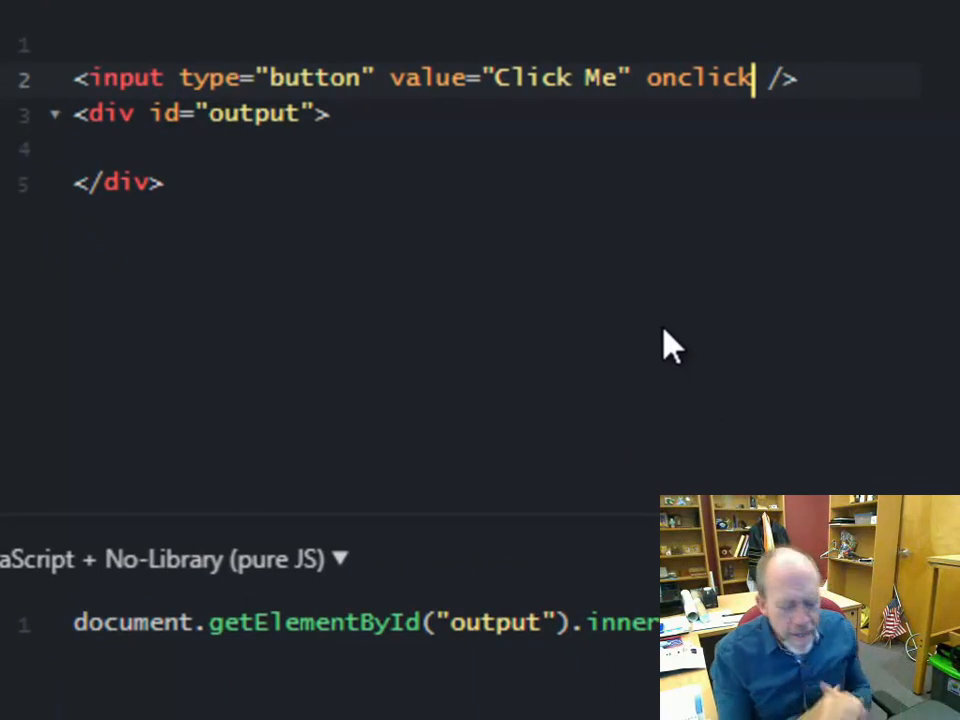
text(="")
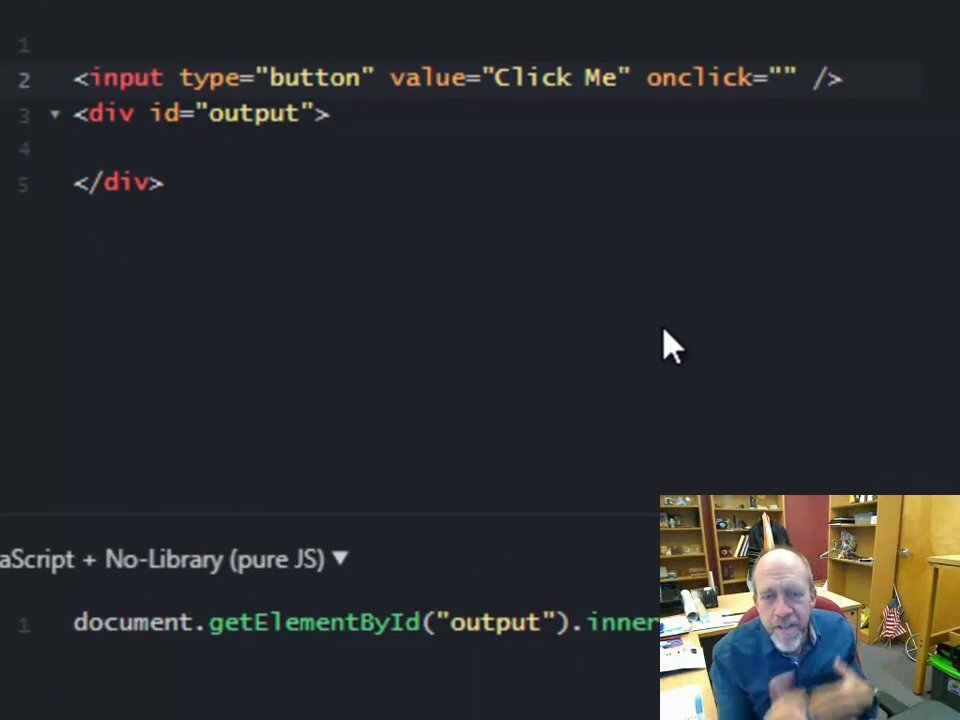
text(docuemnt)
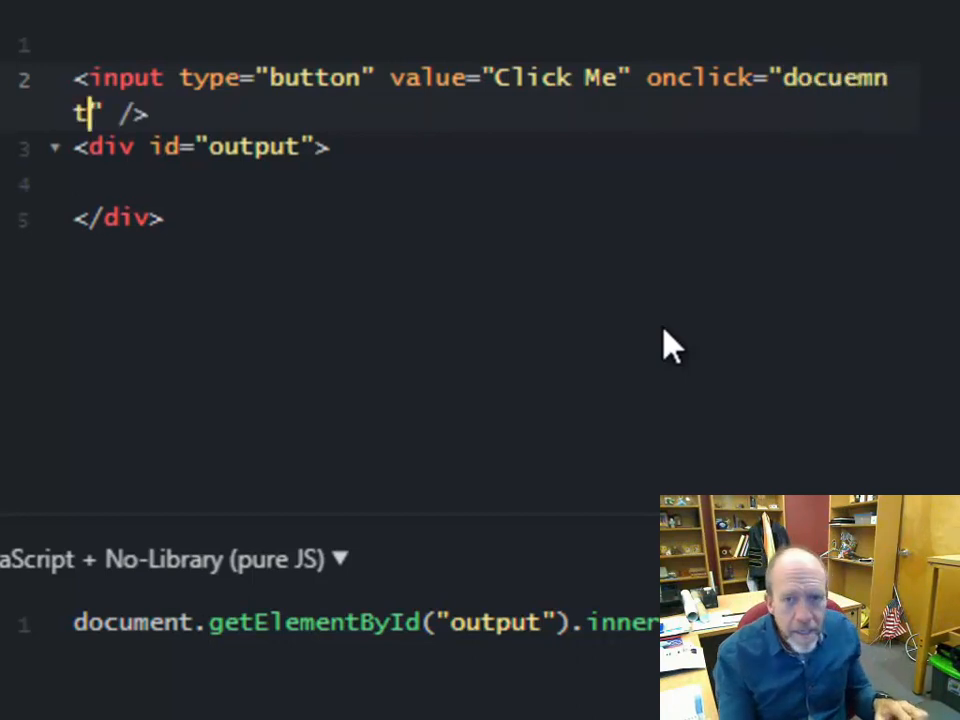
text(.getE)
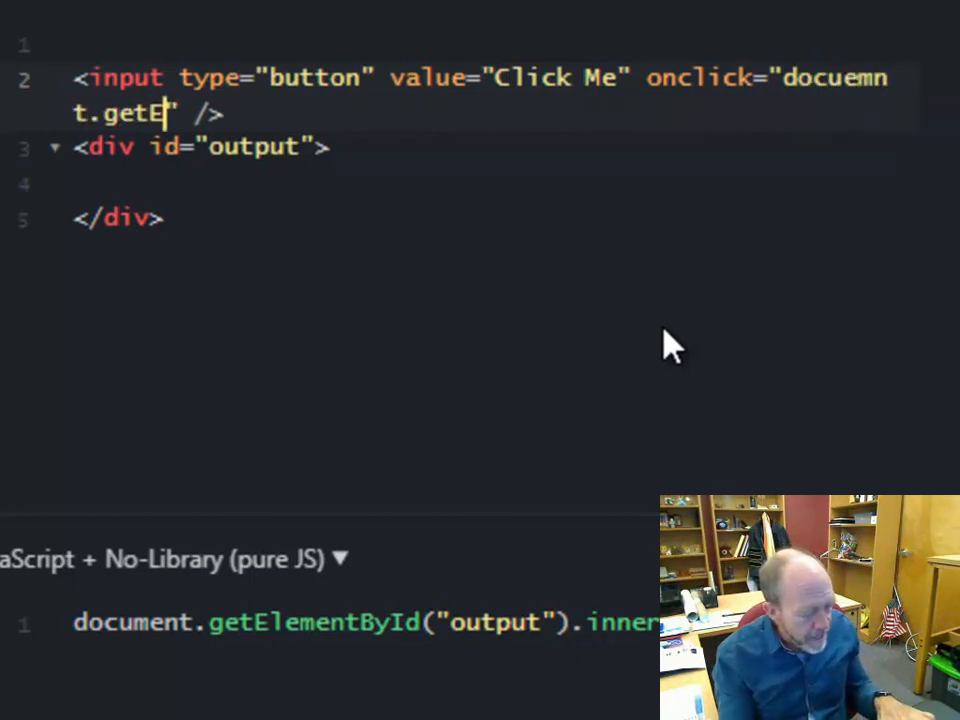
text(lementById()
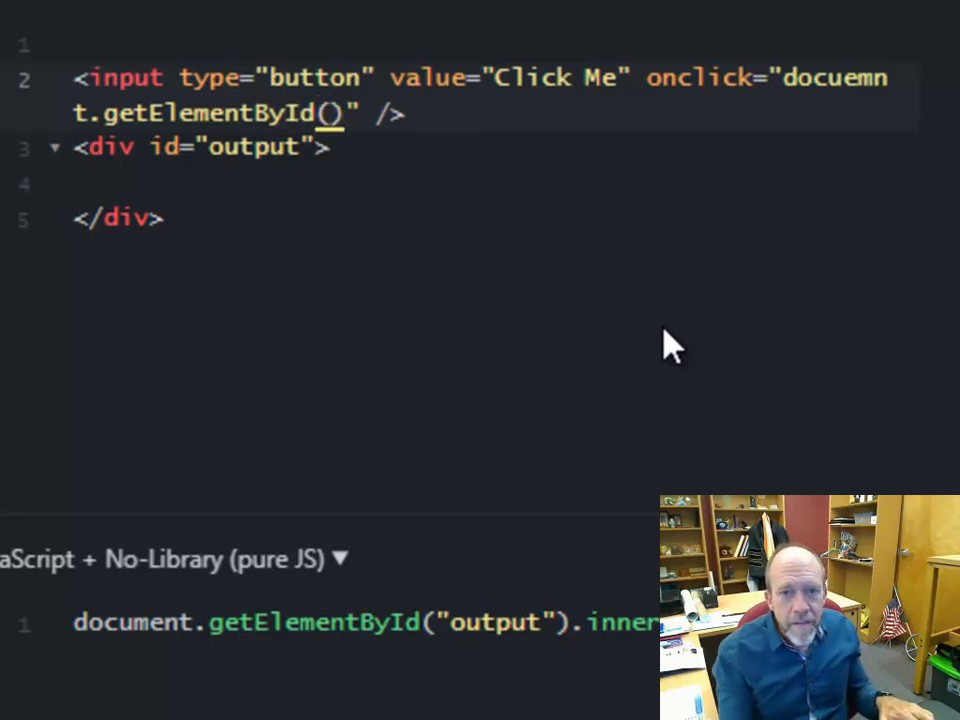
text("out")
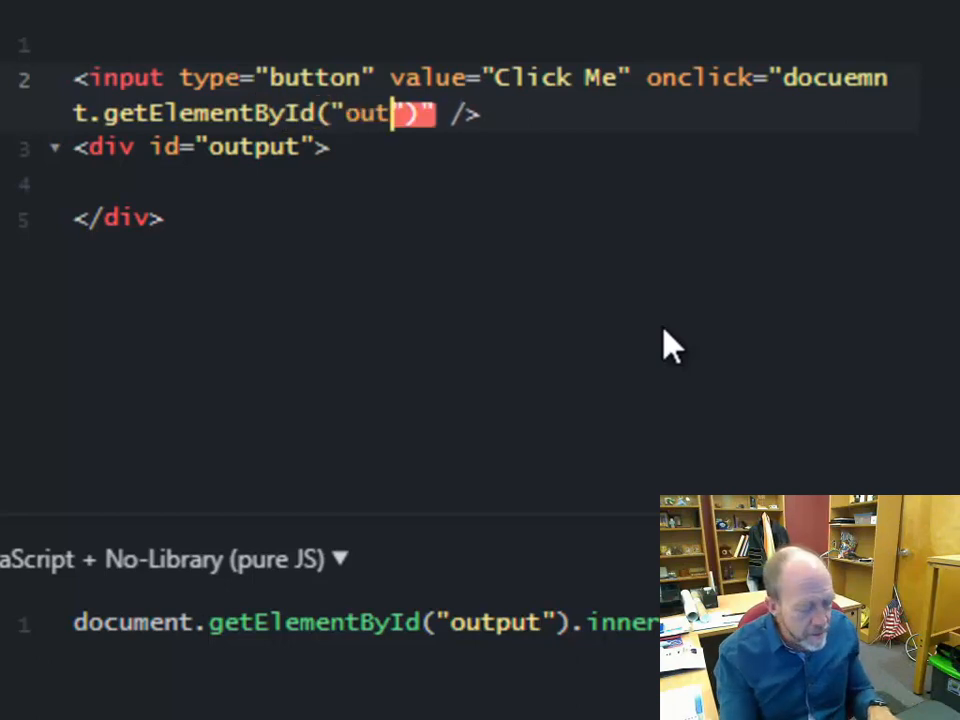
text(put')
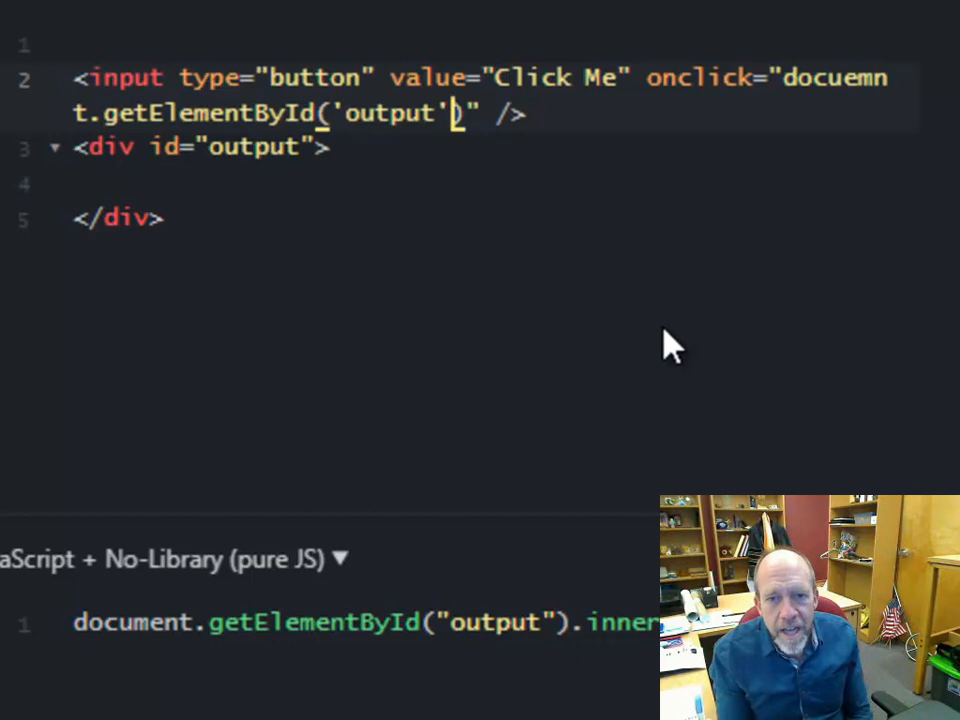
text(.inne)
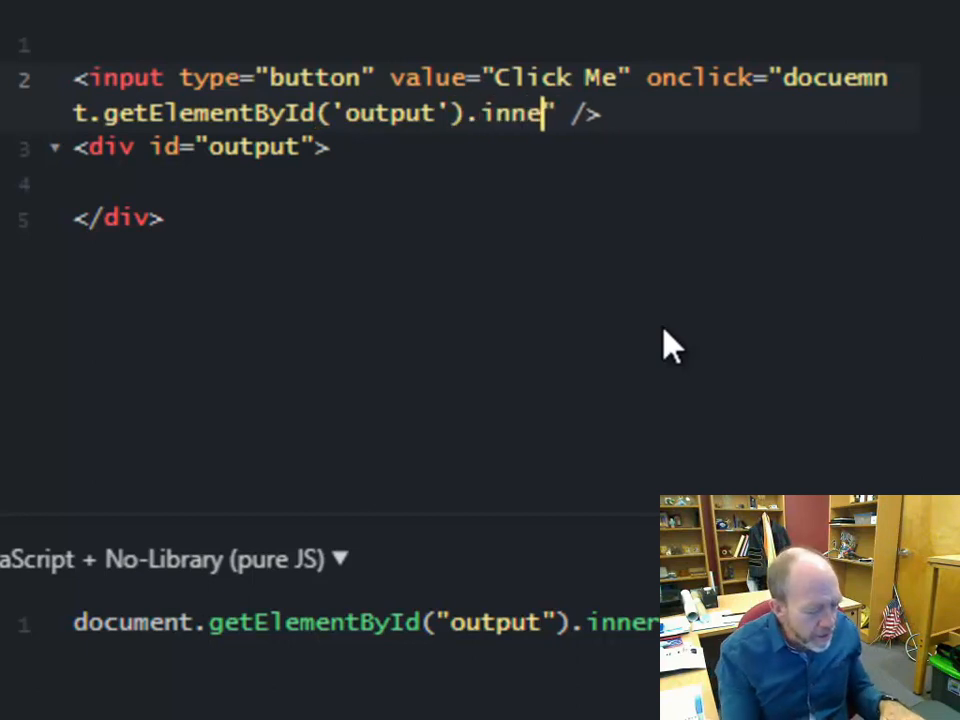
text(rHTML=')
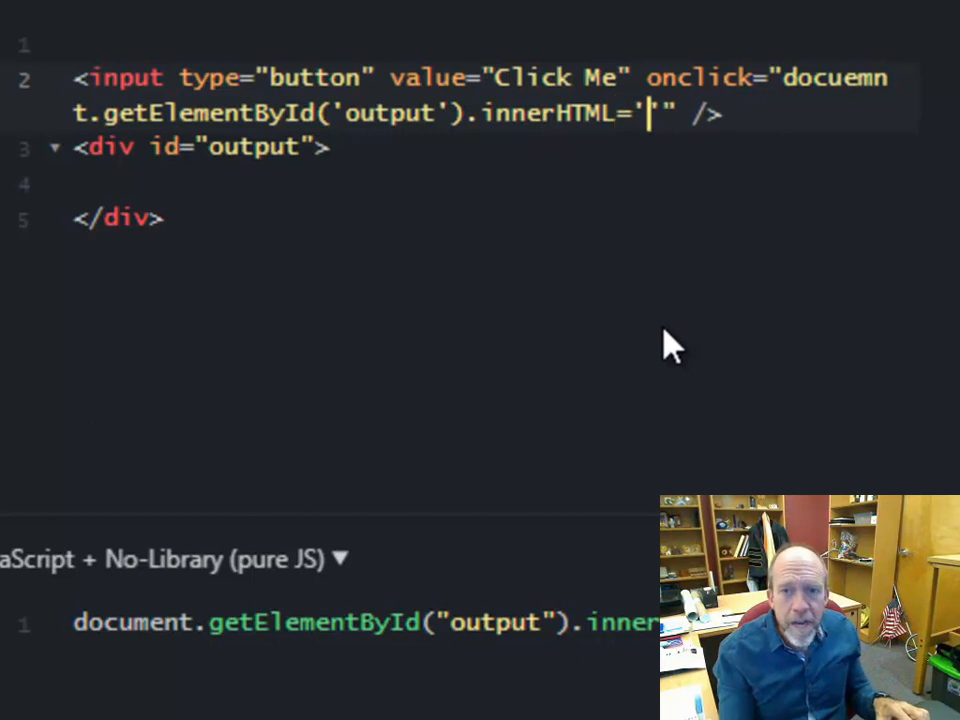
text(E)
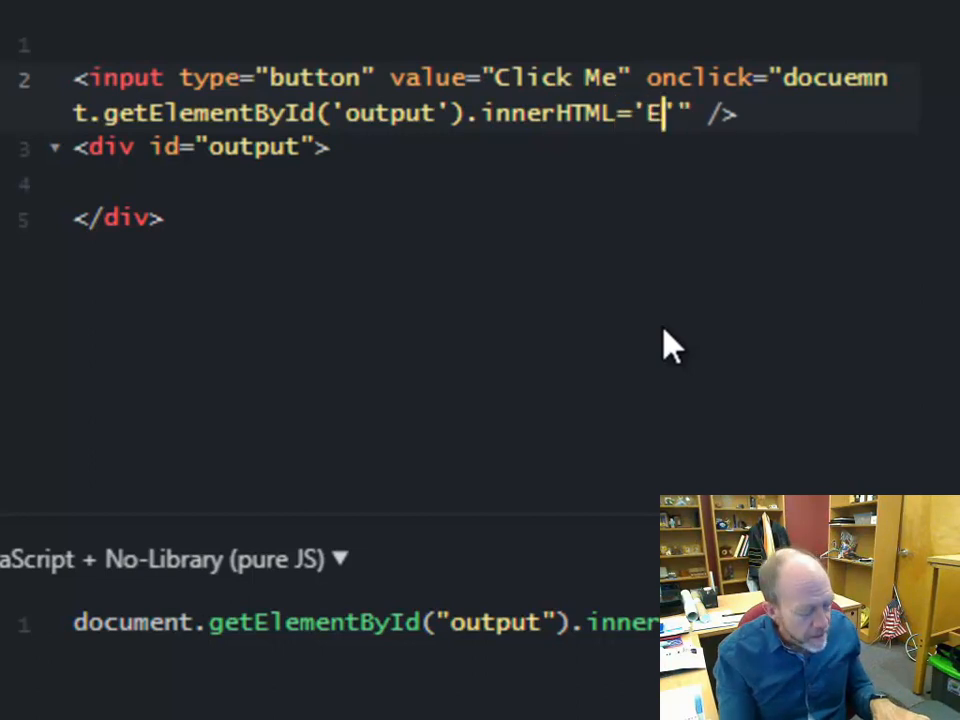
text(aglin)
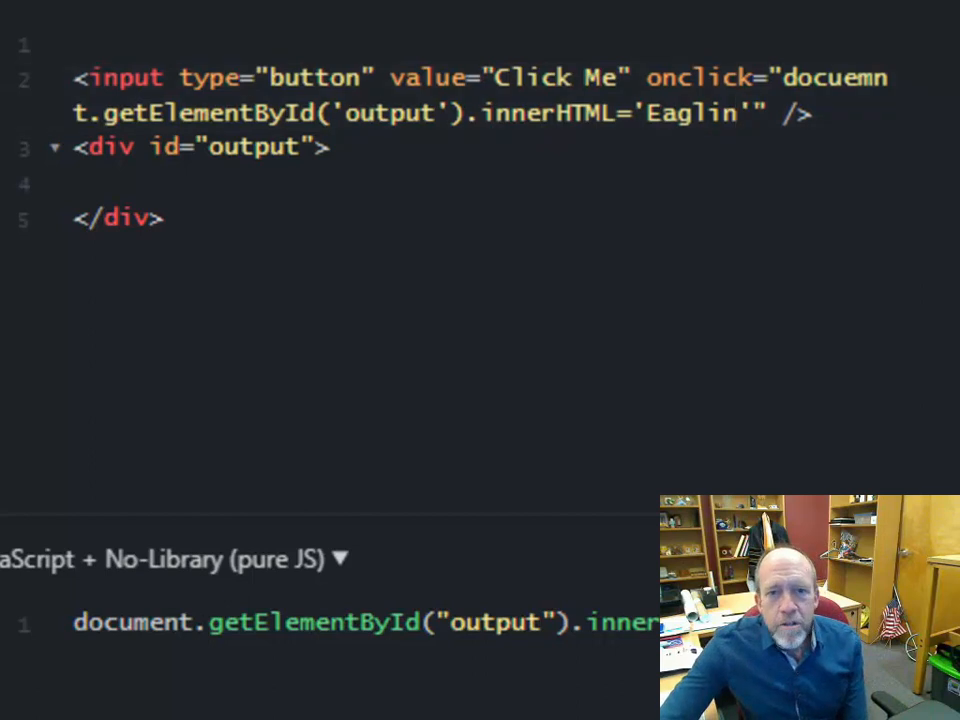
- Run the fiddle showing Ron, then click the button so the result changes to Eaglin
click(388, 188)
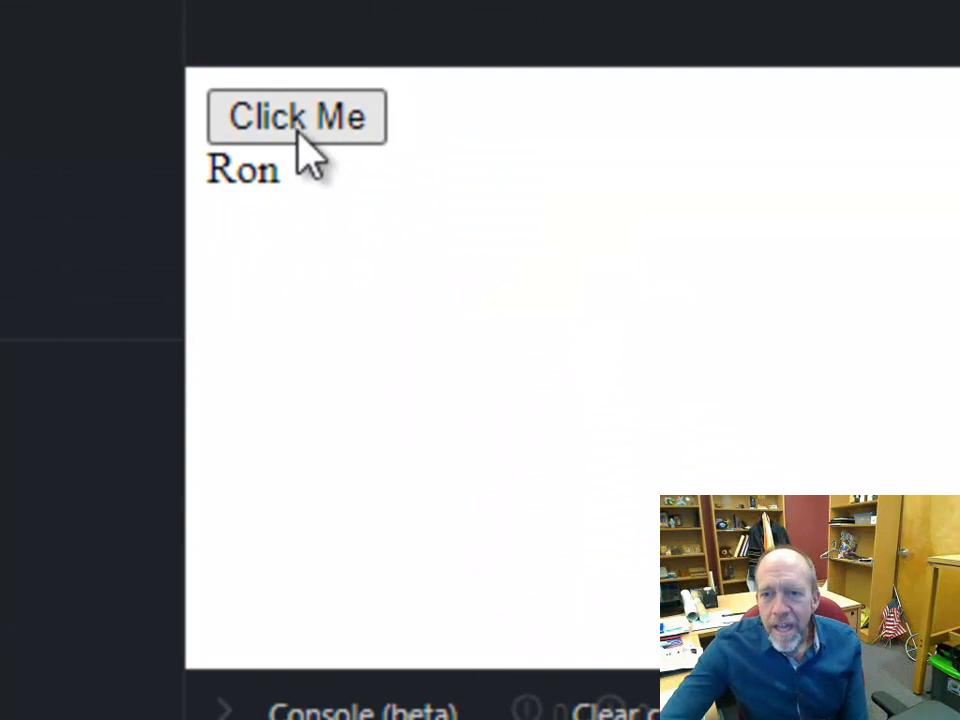
click(296, 116)
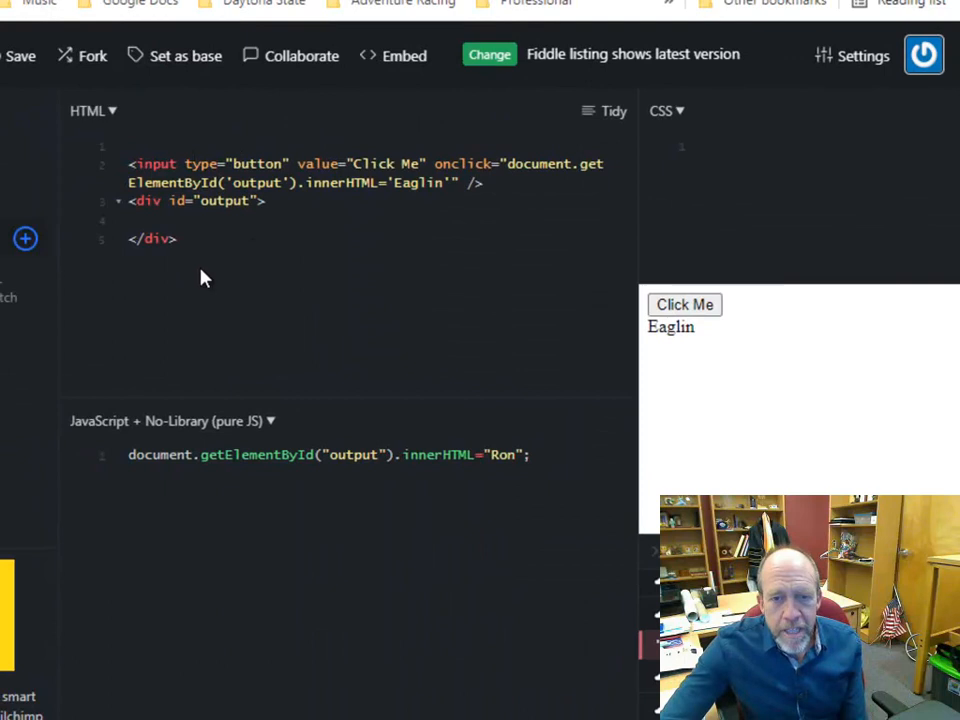
mouse_move(158, 244)
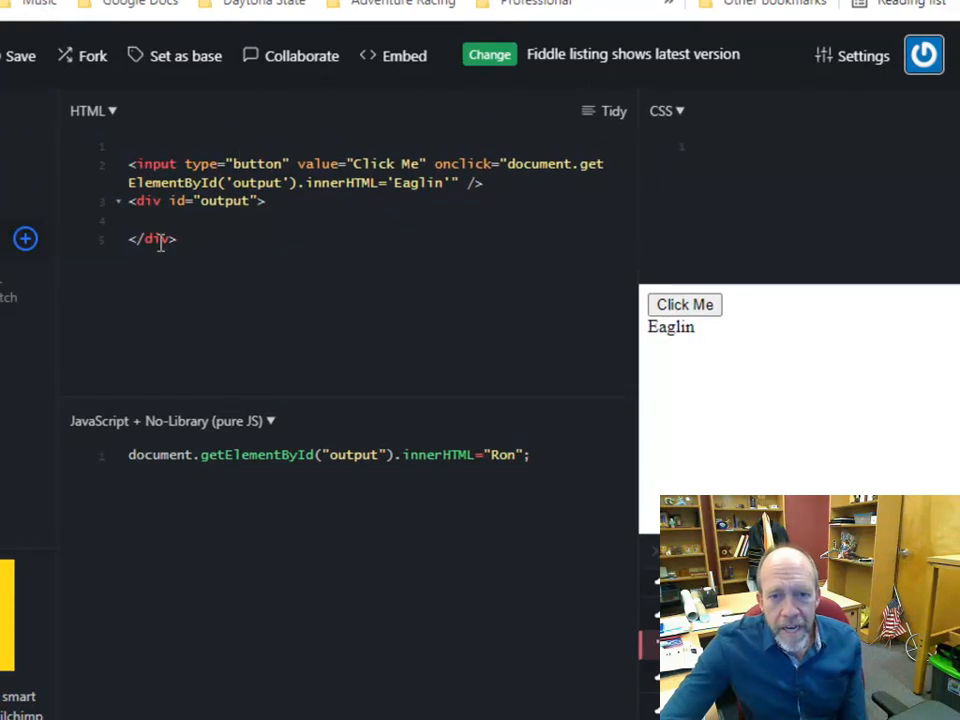
mouse_move(470, 462)
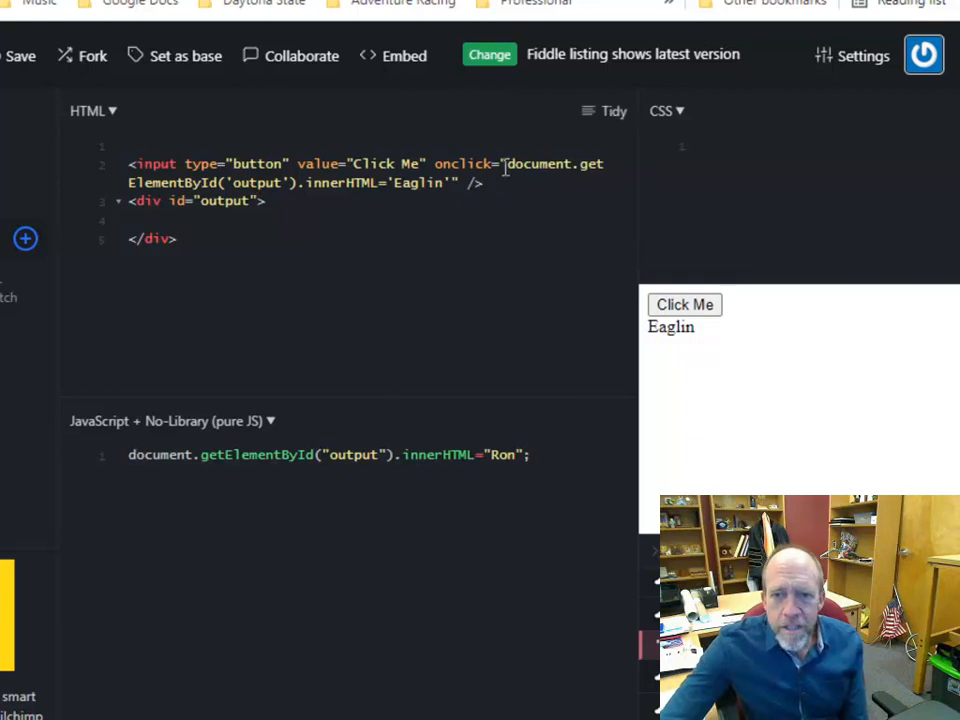
mouse_move(556, 488)
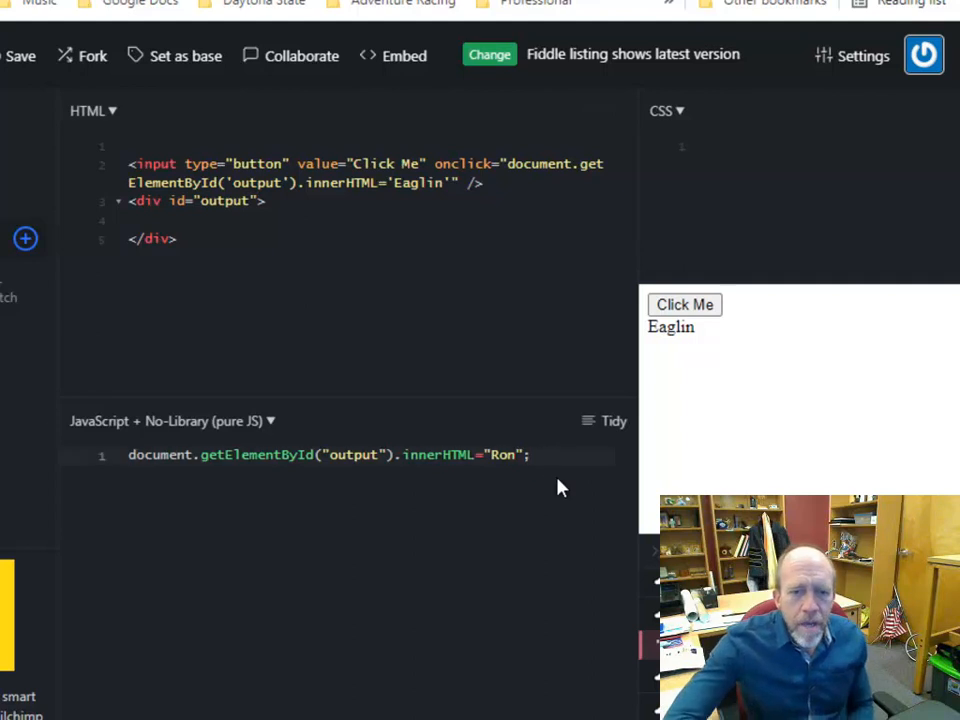
- Define function changeName() that sets the output div's innerHTML to 'Eaglin'
text(functio)
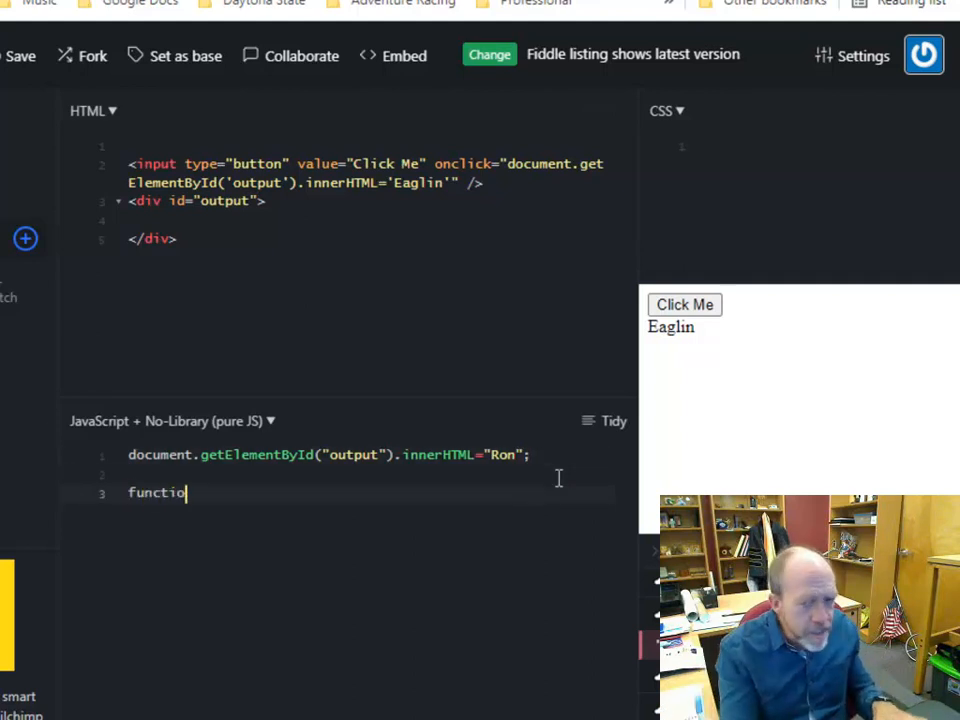
text(n changeName)
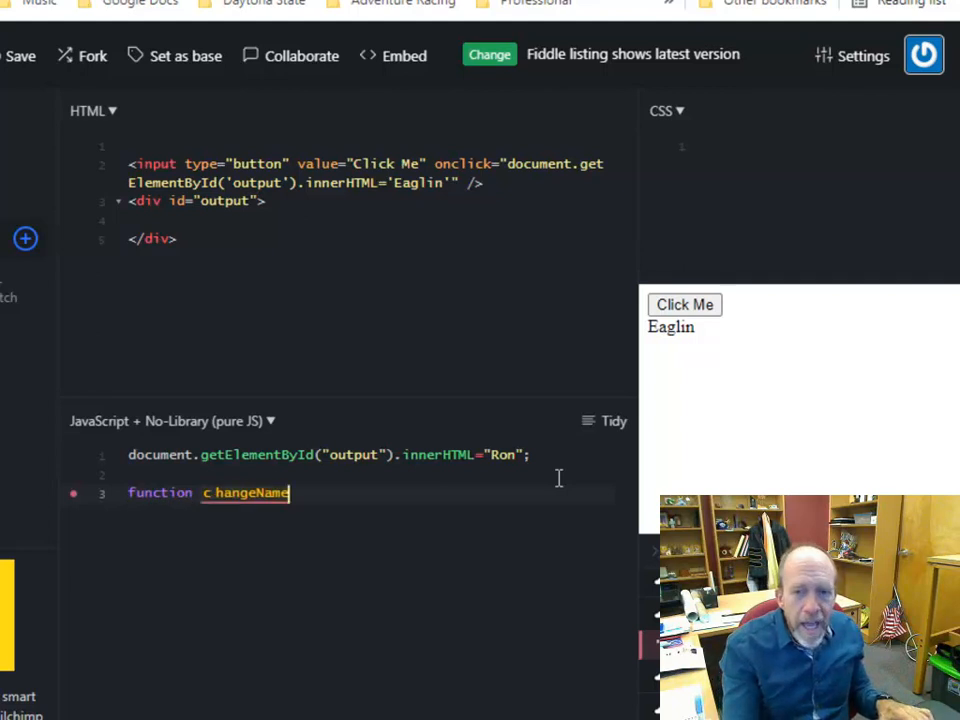
text(())
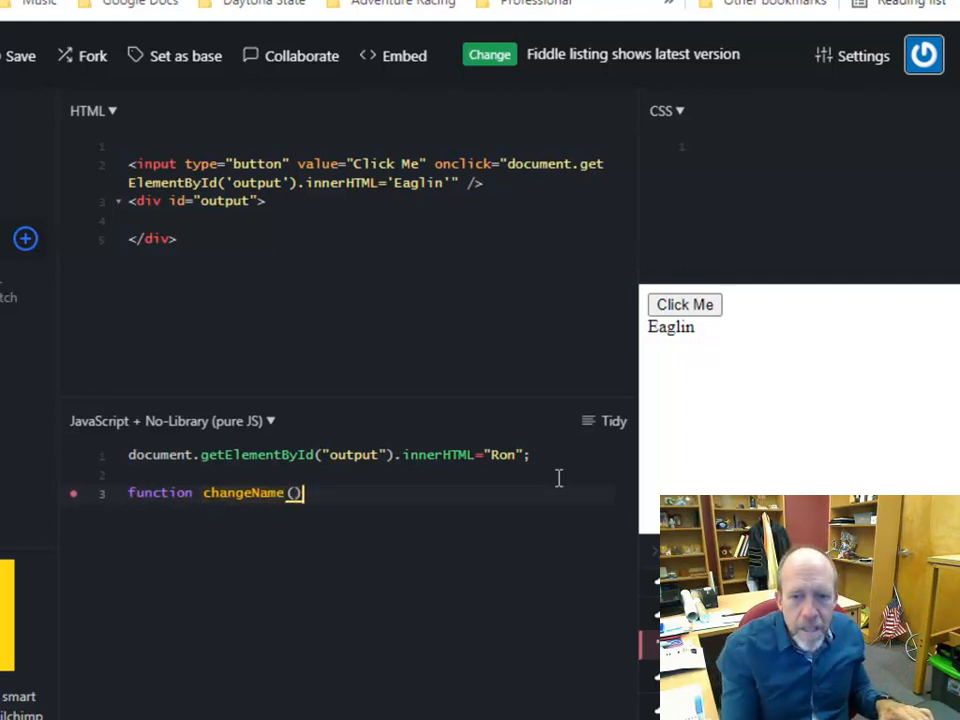
text({)
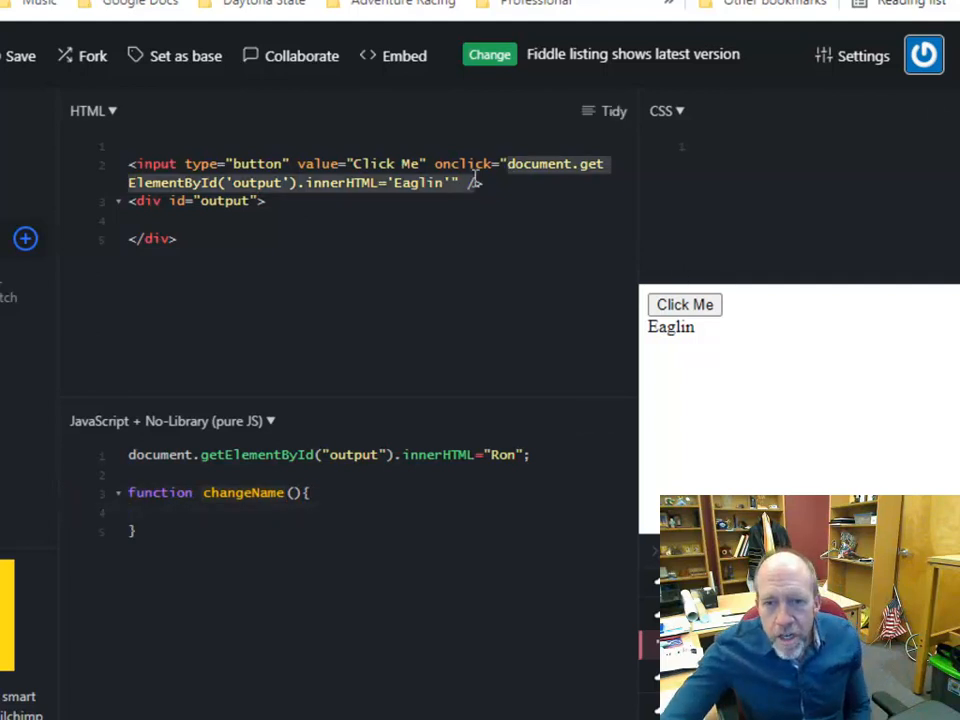
mouse_move(488, 306)
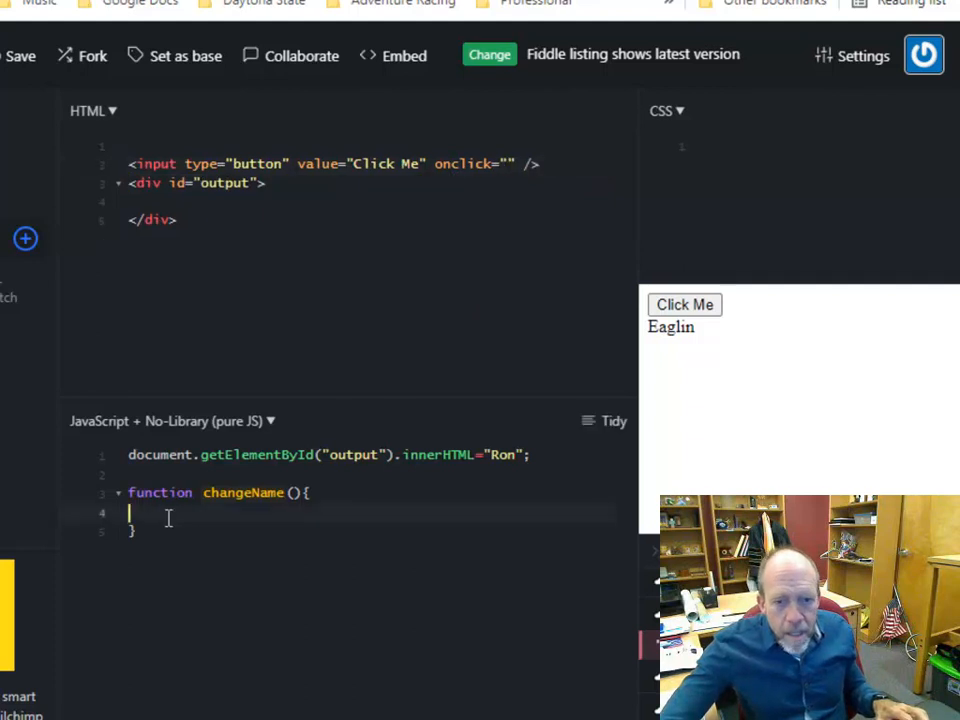
text(document.getElementById('output').innerHTML='Eaglin';)
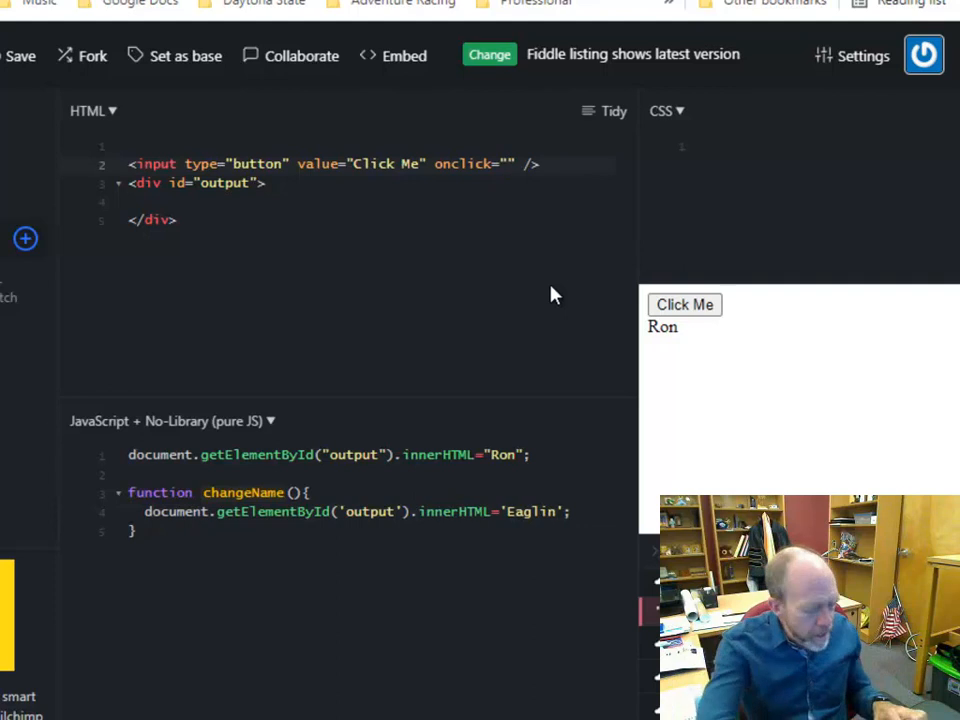
- Set the button's onclick to changeName(); and save the fiddle as version 11
text(change)
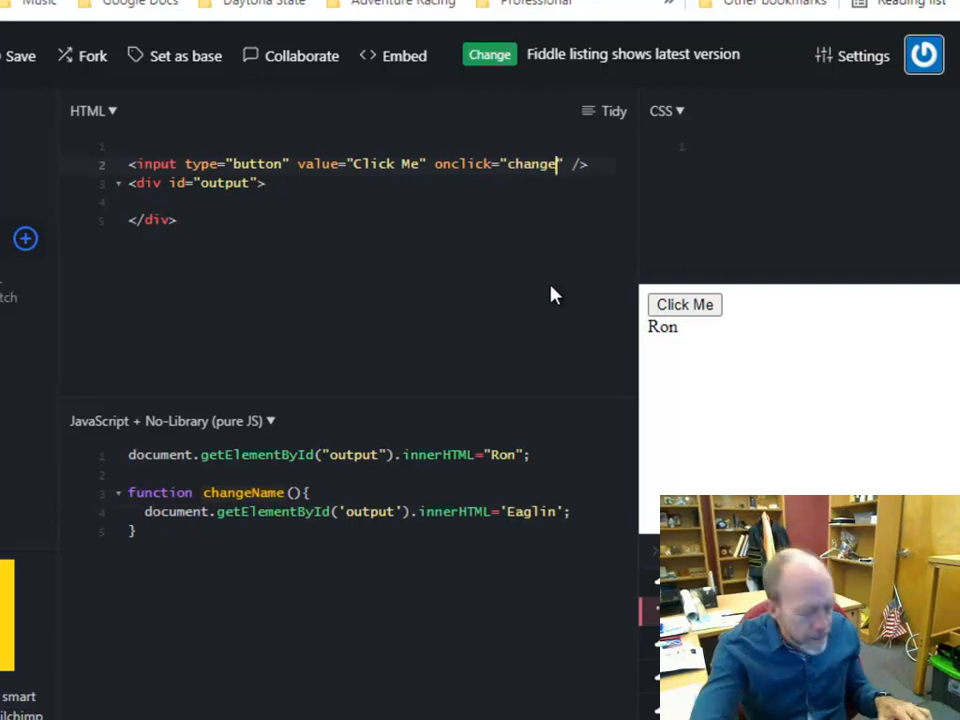
text(Name)
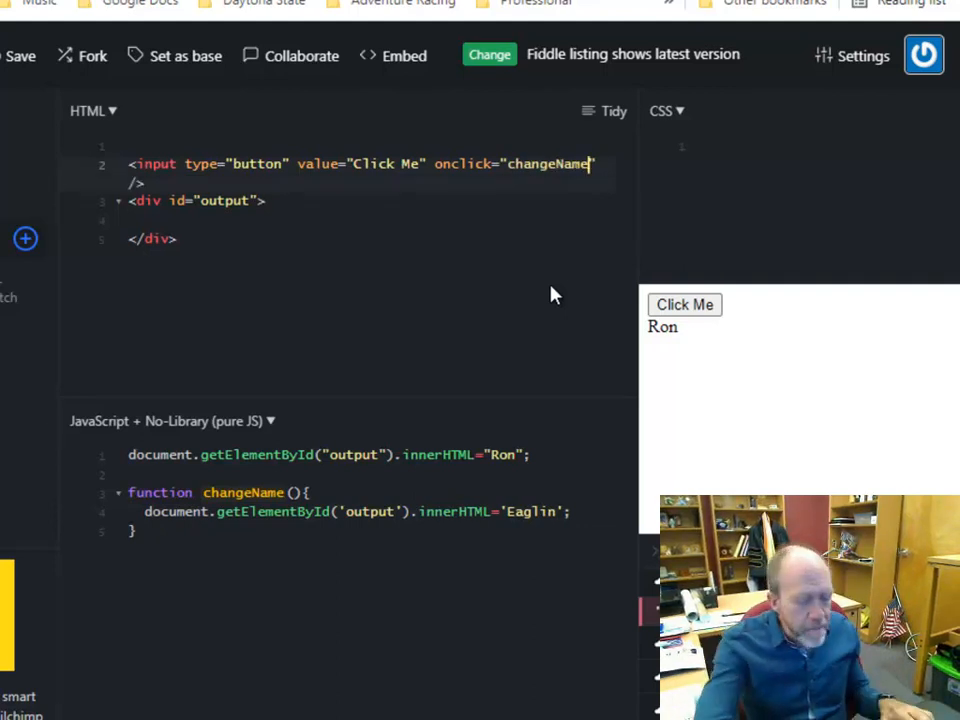
text(();)
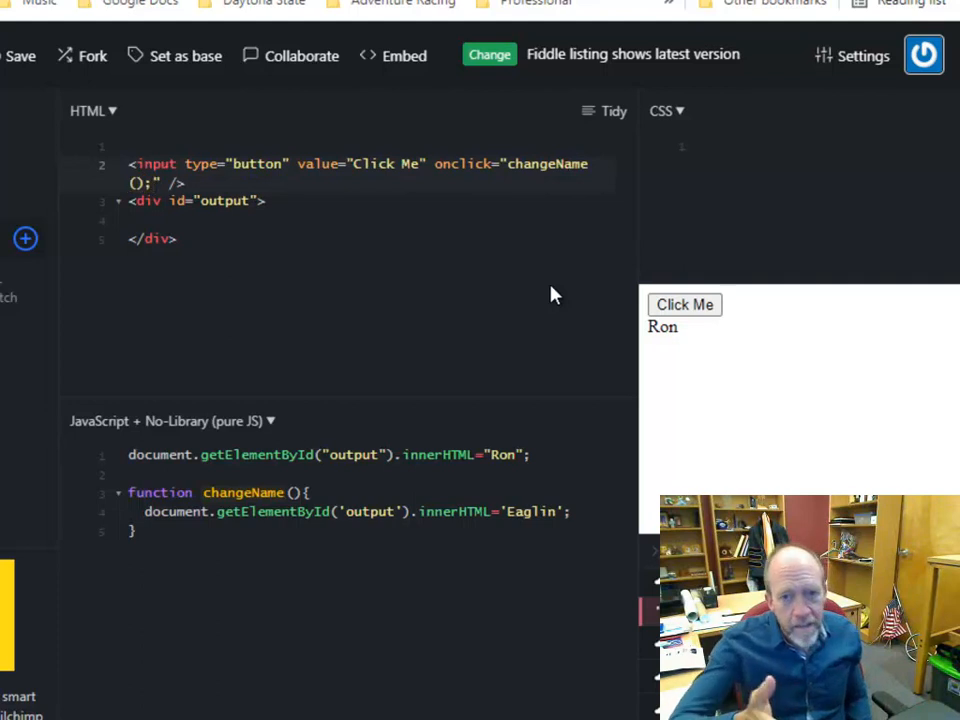
mouse_move(308, 304)
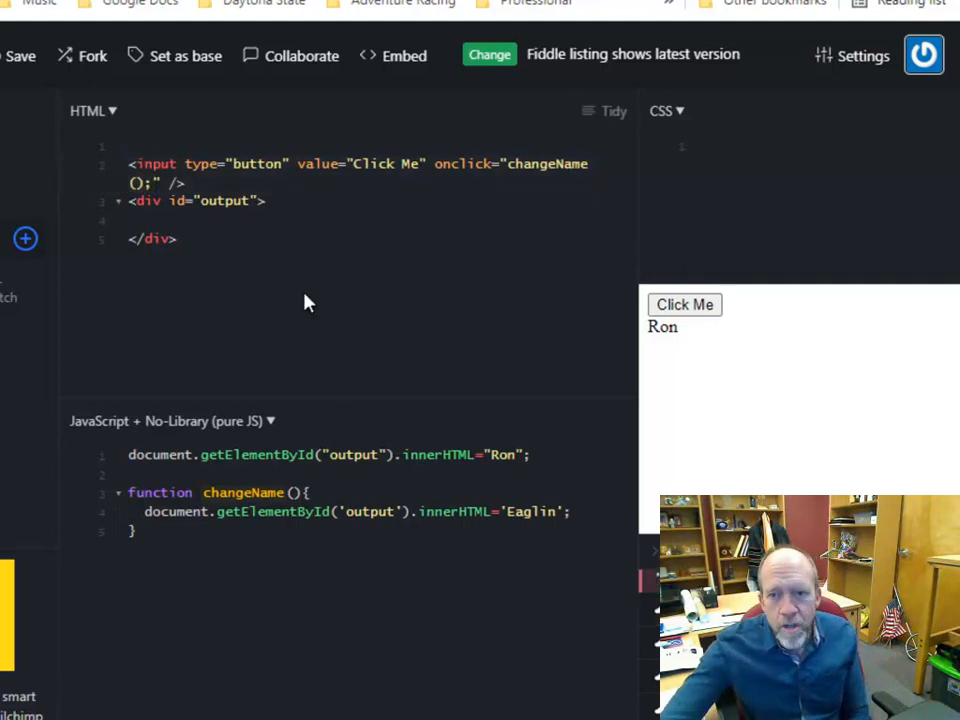
click(684, 304)
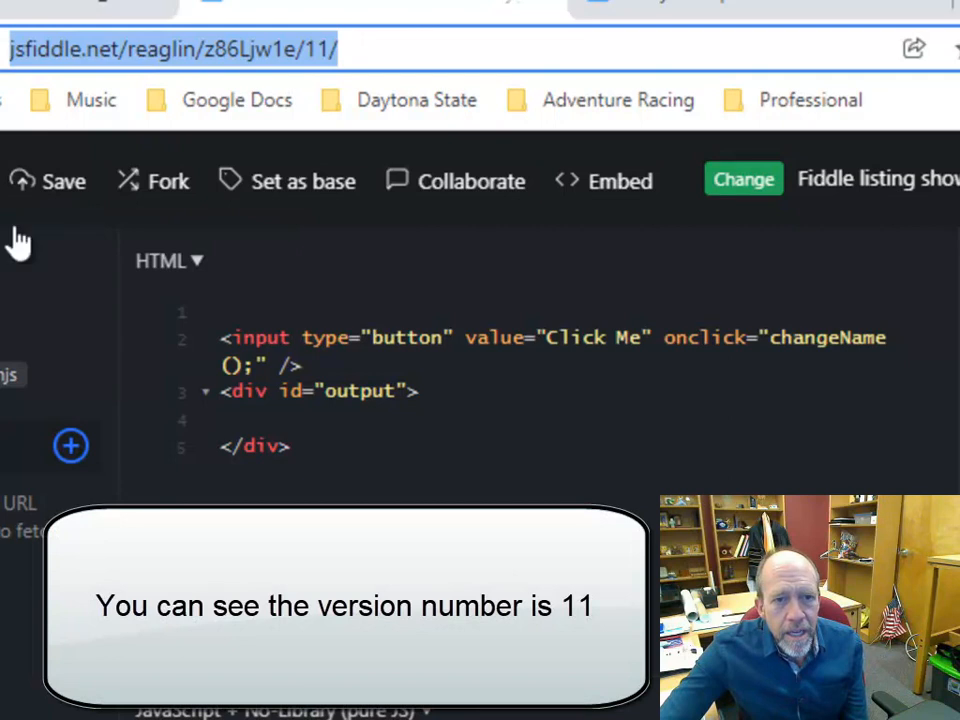
- Load the fiddle from its unversioned base address so the latest code with changeName() appears
click(52, 180)
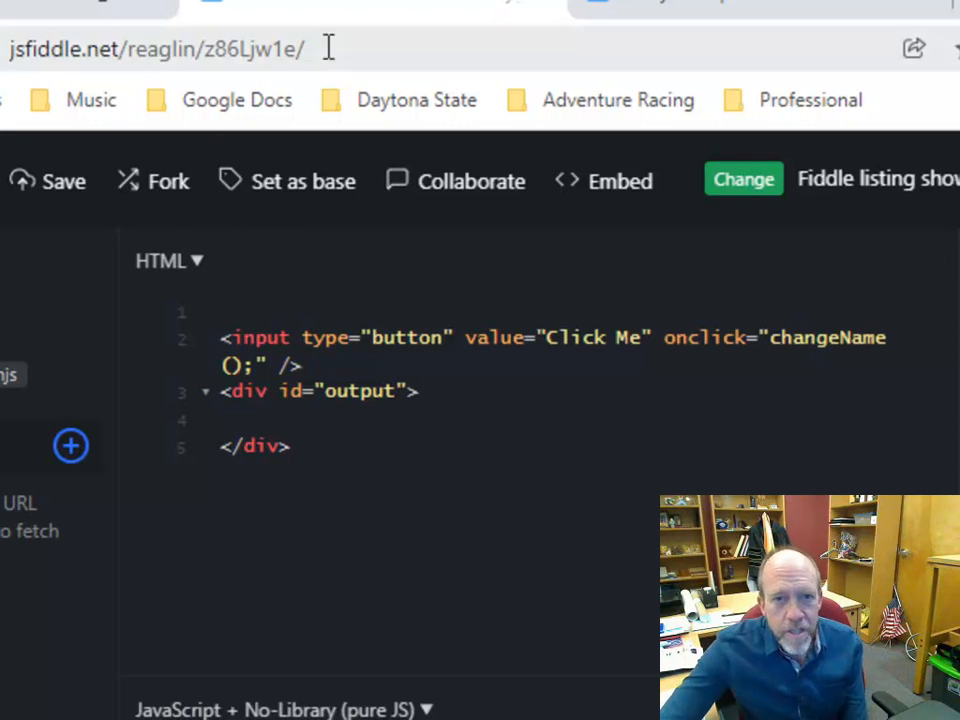
click(160, 48)
text(11)
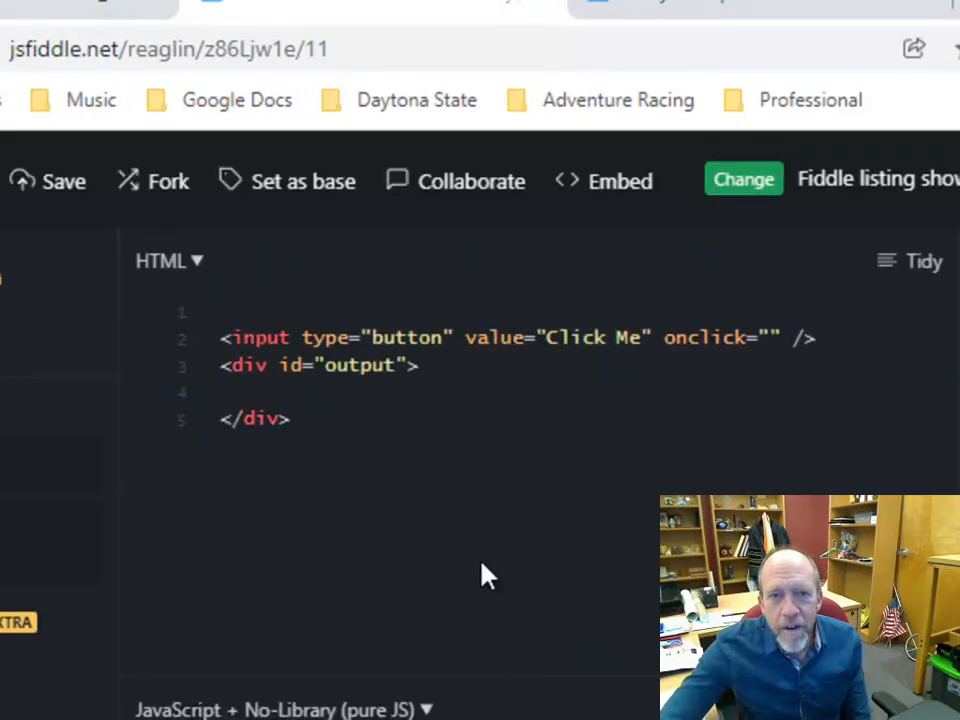
mouse_move(230, 276)
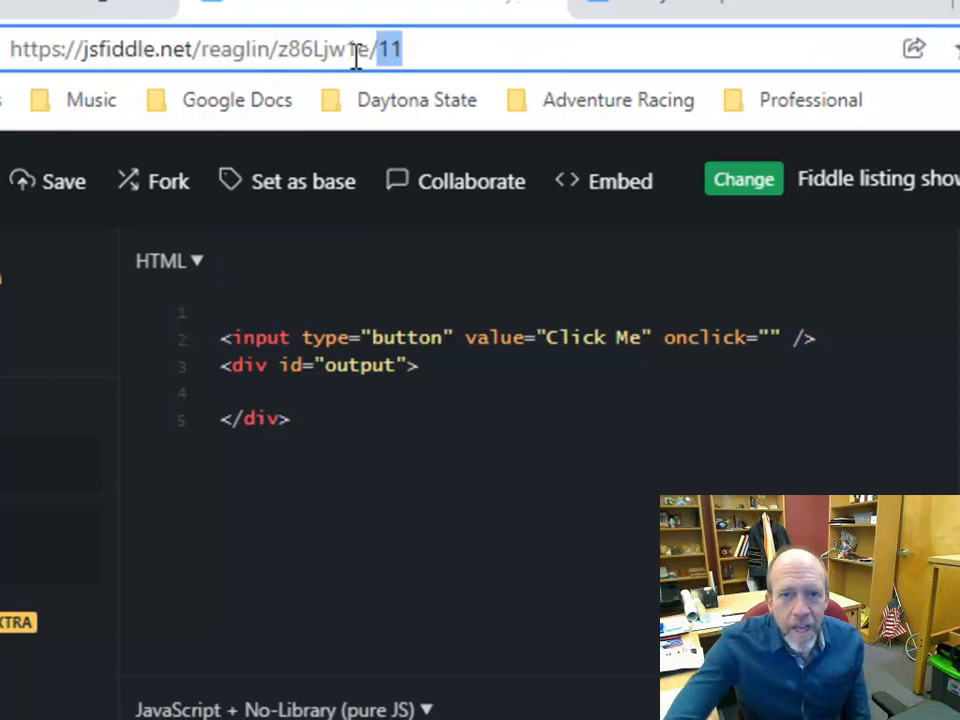
text(changeName();)
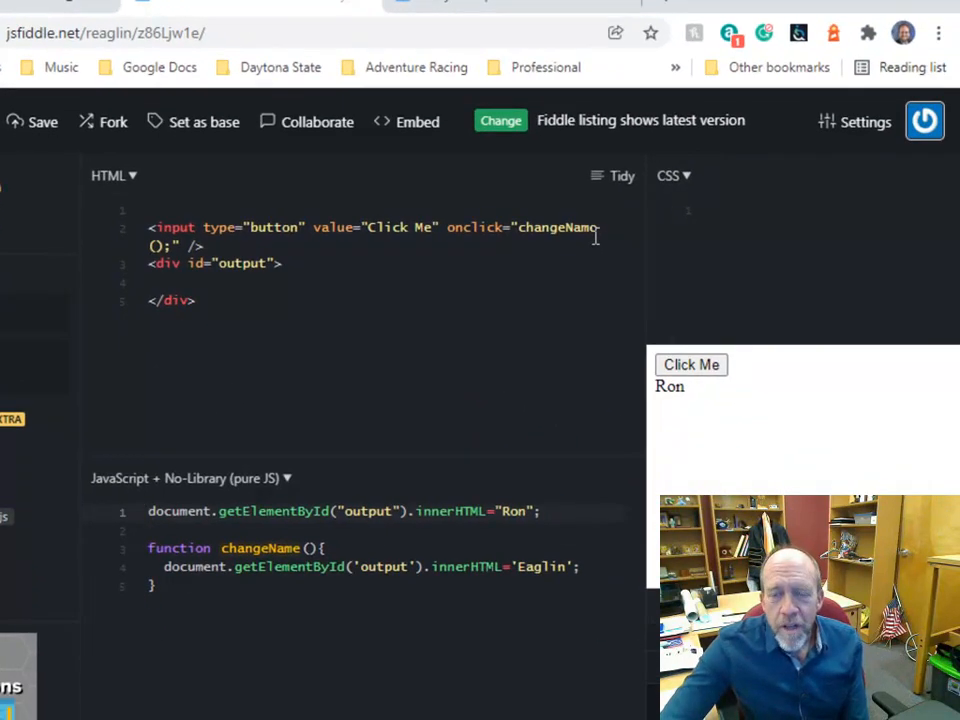
mouse_move(364, 372)
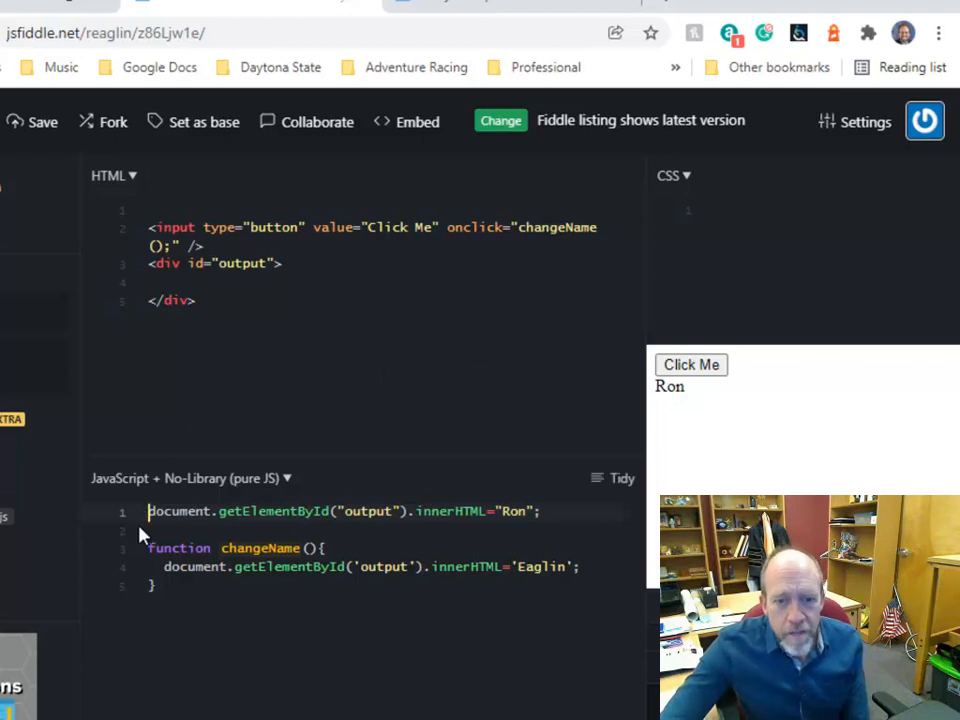
mouse_move(738, 270)
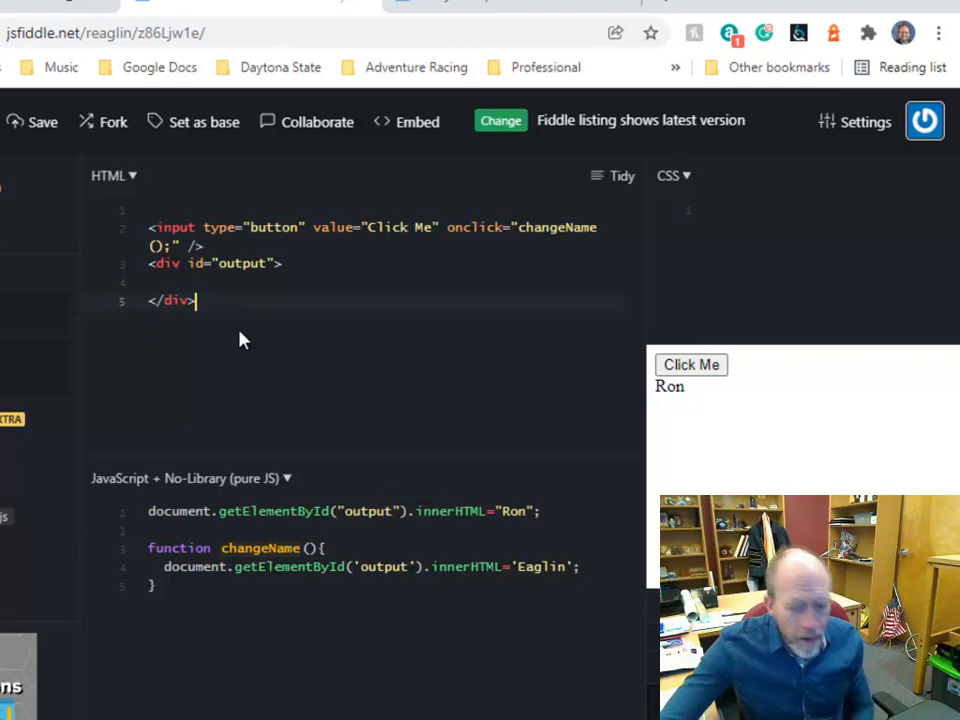
- Insert an empty <script></script> element after the closing </div> in the HTML pane
text(<sc)
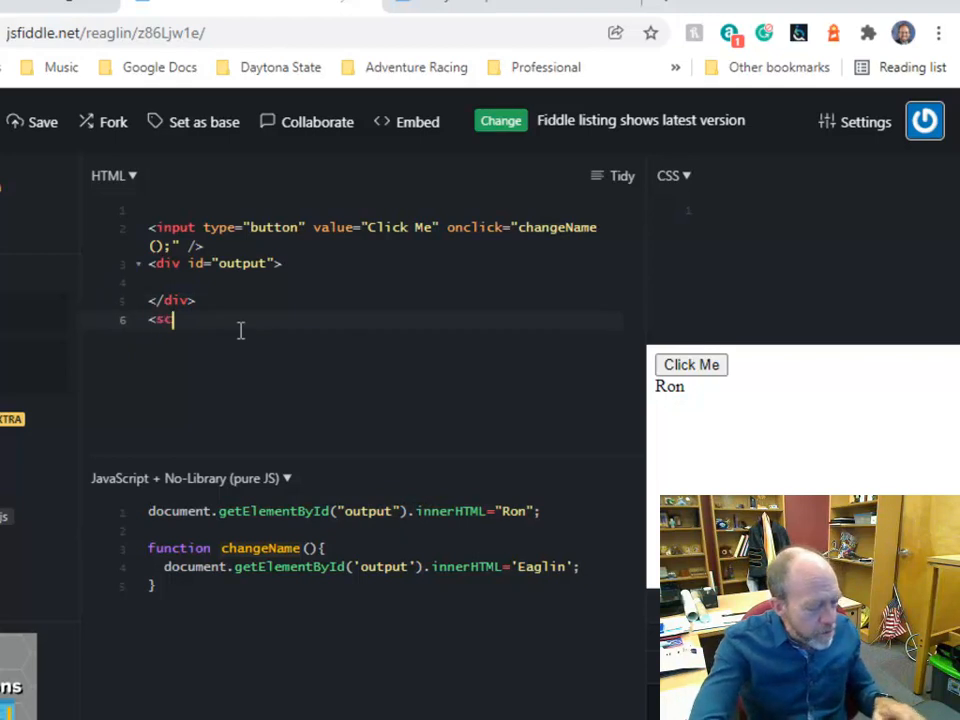
text(ript></script>)
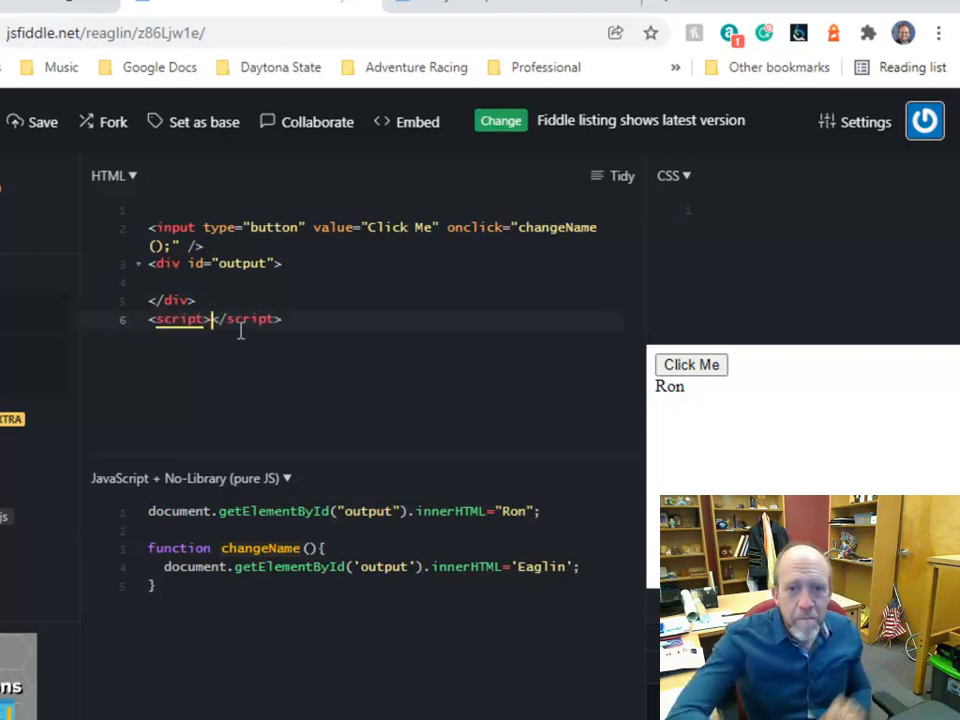